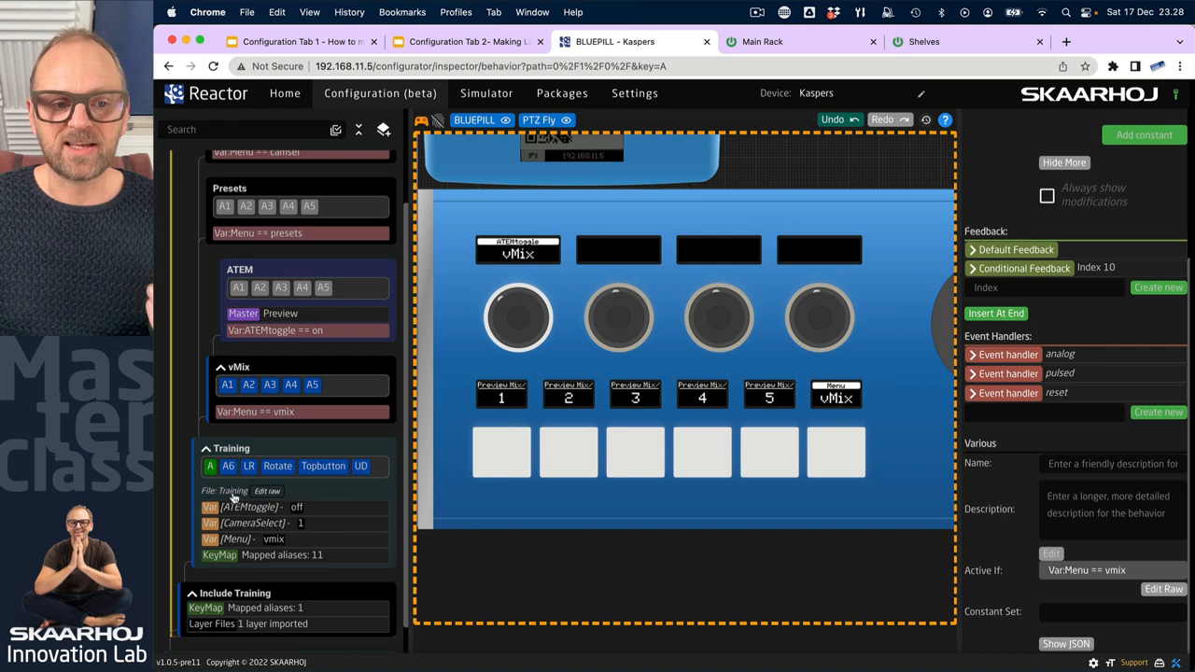
{"action": "mouse_move", "coordinate": [232, 497]}
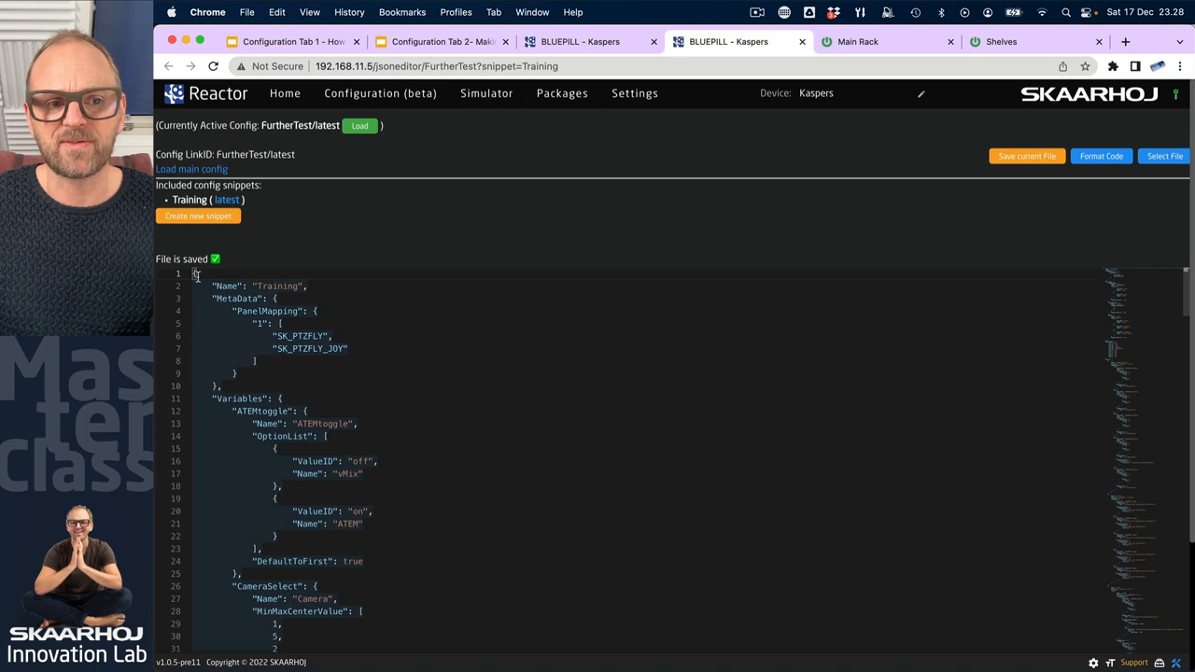
Scroll through the Training snippet's JSON code in the editor.
{"action": "scroll", "scroll_direction": "down", "scroll_amount": 3}
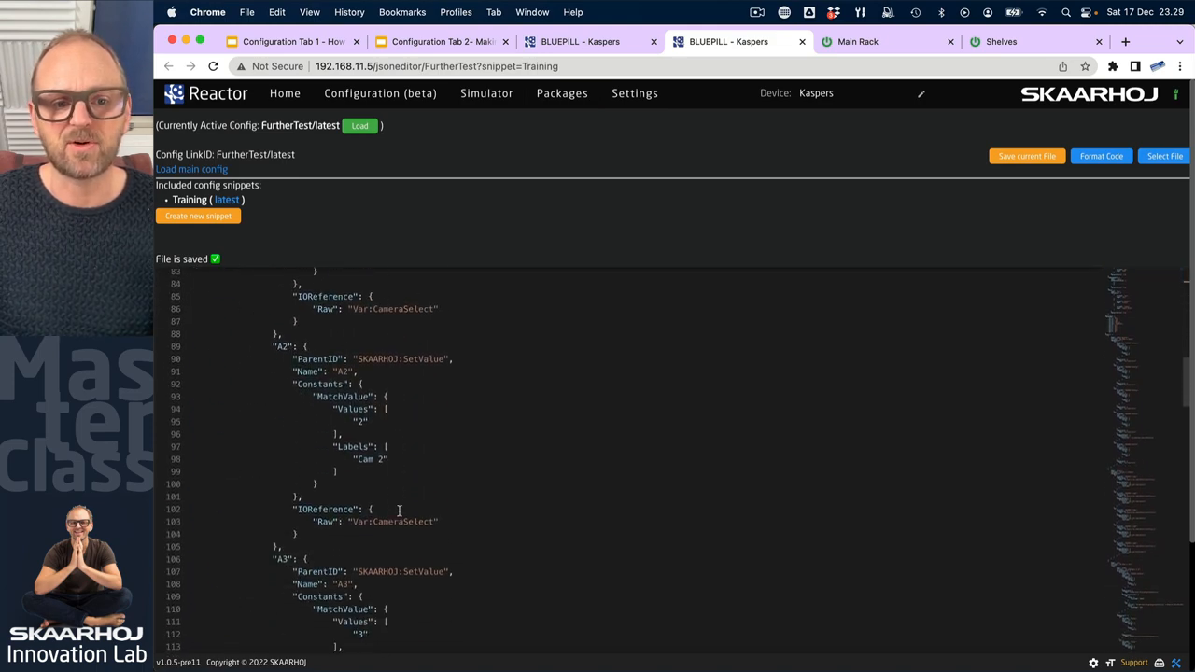
{"action": "scroll", "scroll_direction": "down", "scroll_amount": 3}
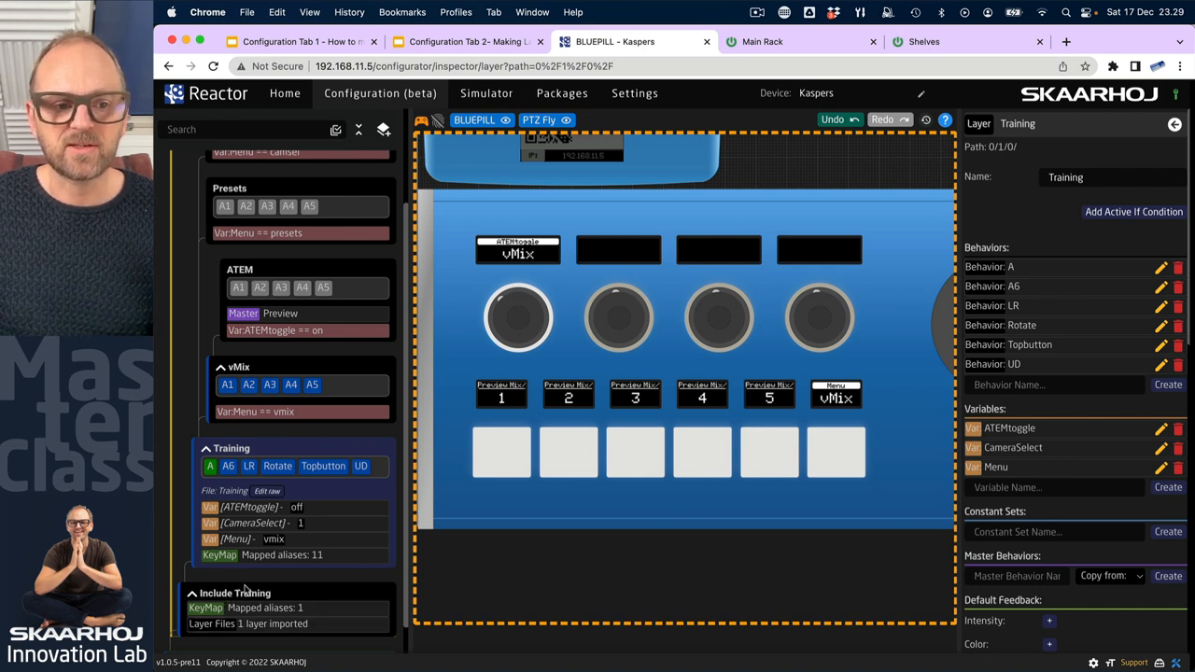
Reach the root layer's Imported Layer Files, listing Training, and bring up the snippet manager.
{"action": "scroll", "scroll_direction": "down", "scroll_amount": 3}
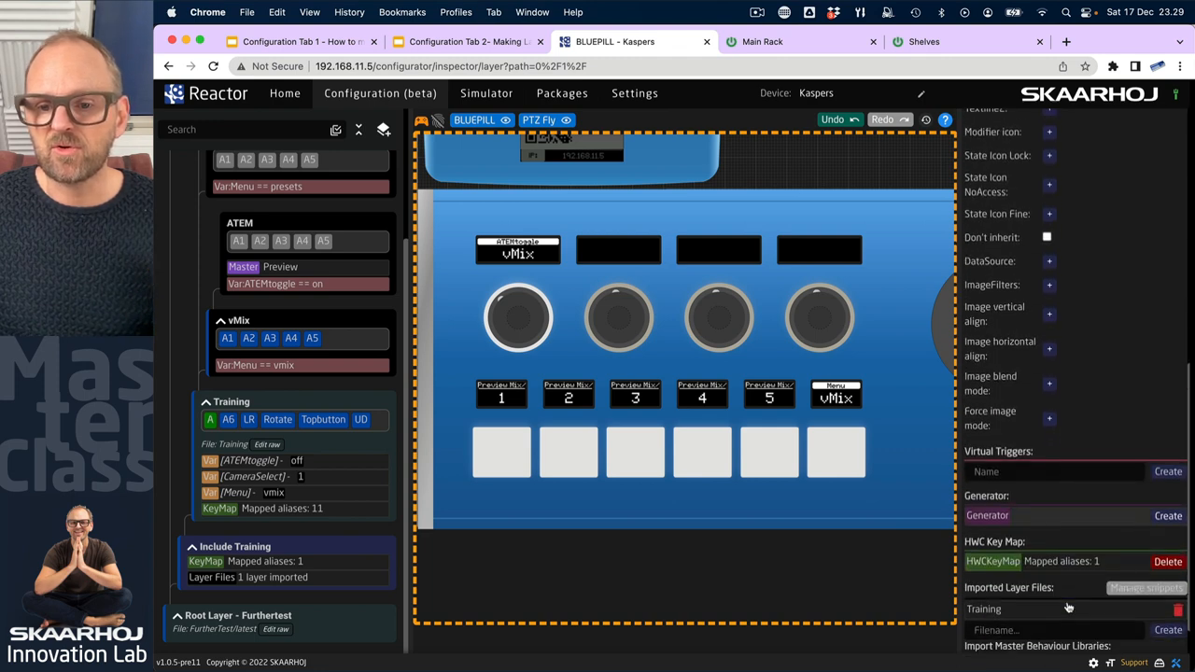
{"action": "scroll", "scroll_direction": "down", "scroll_amount": 3}
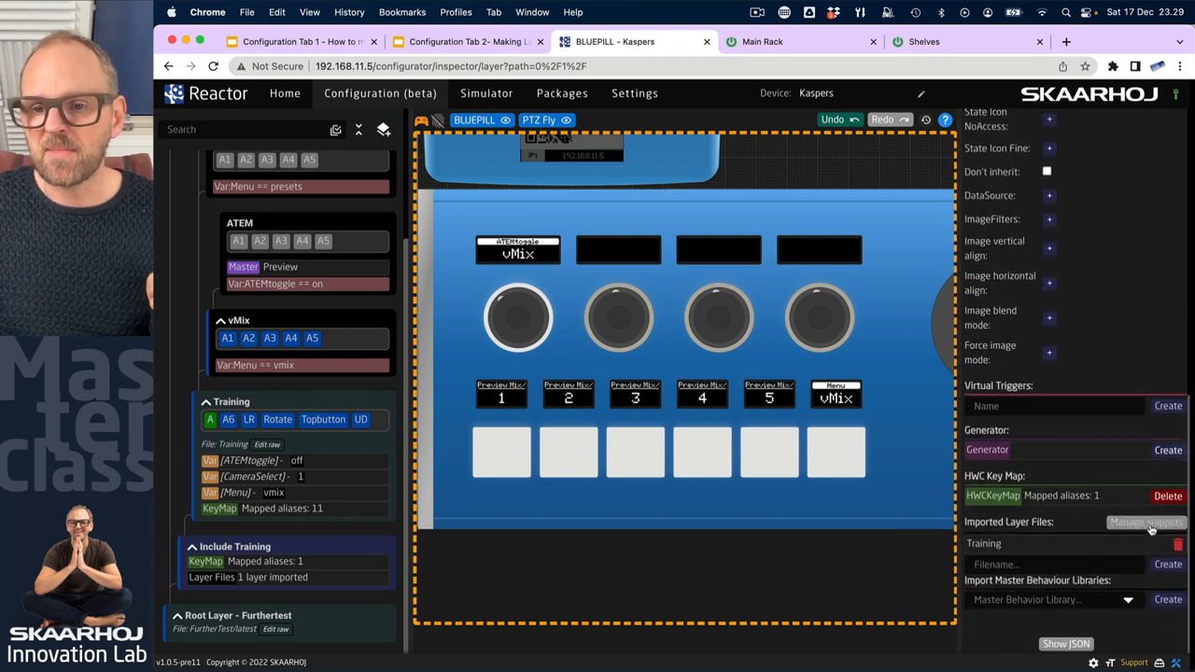
{"action": "left_click", "coordinate": [1147, 523]}
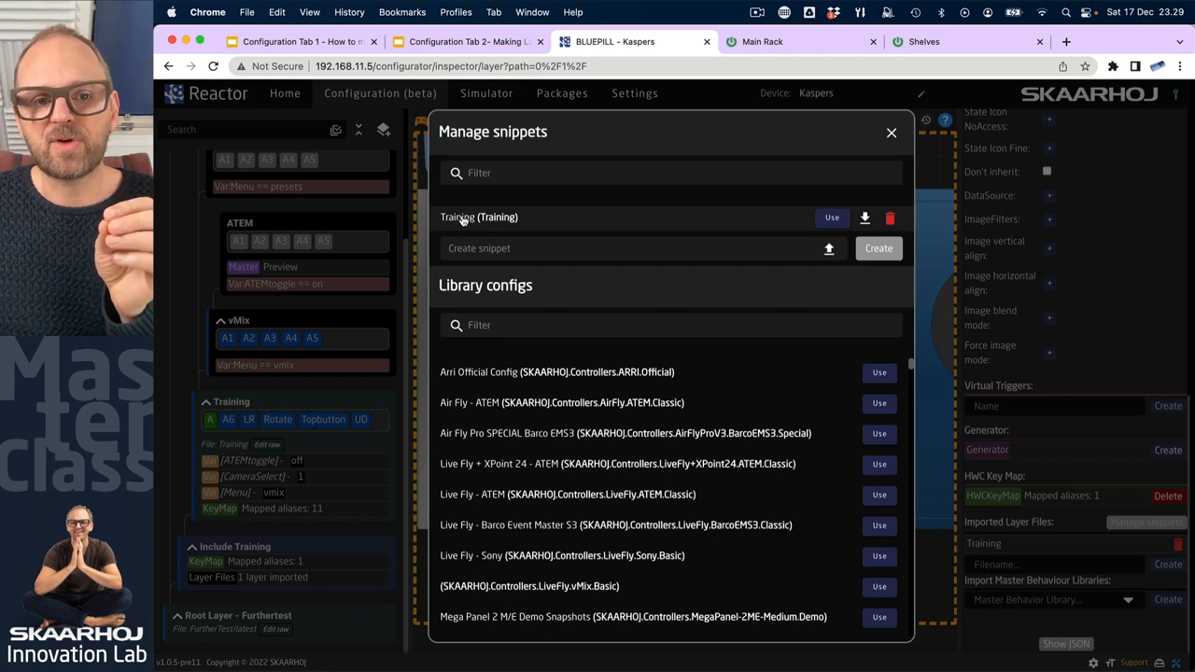
{"action": "mouse_move", "coordinate": [777, 228]}
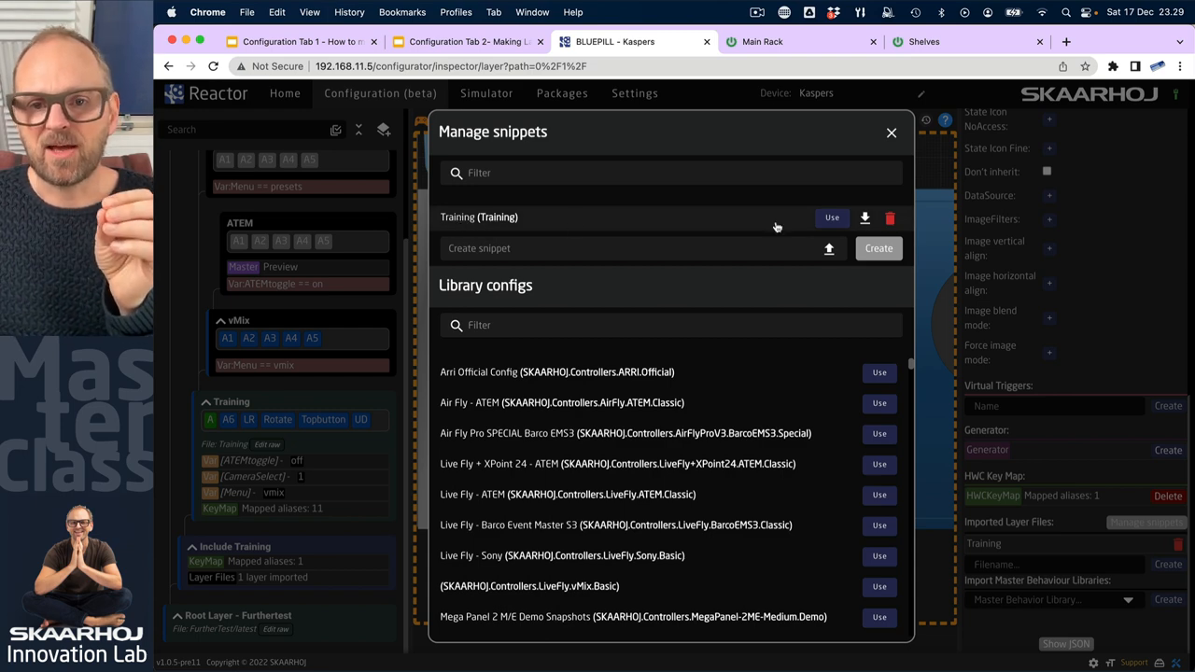
Download the Training snippet as Training.layer (1).json, close the manager and return to the project overview.
{"action": "left_click", "coordinate": [865, 217]}
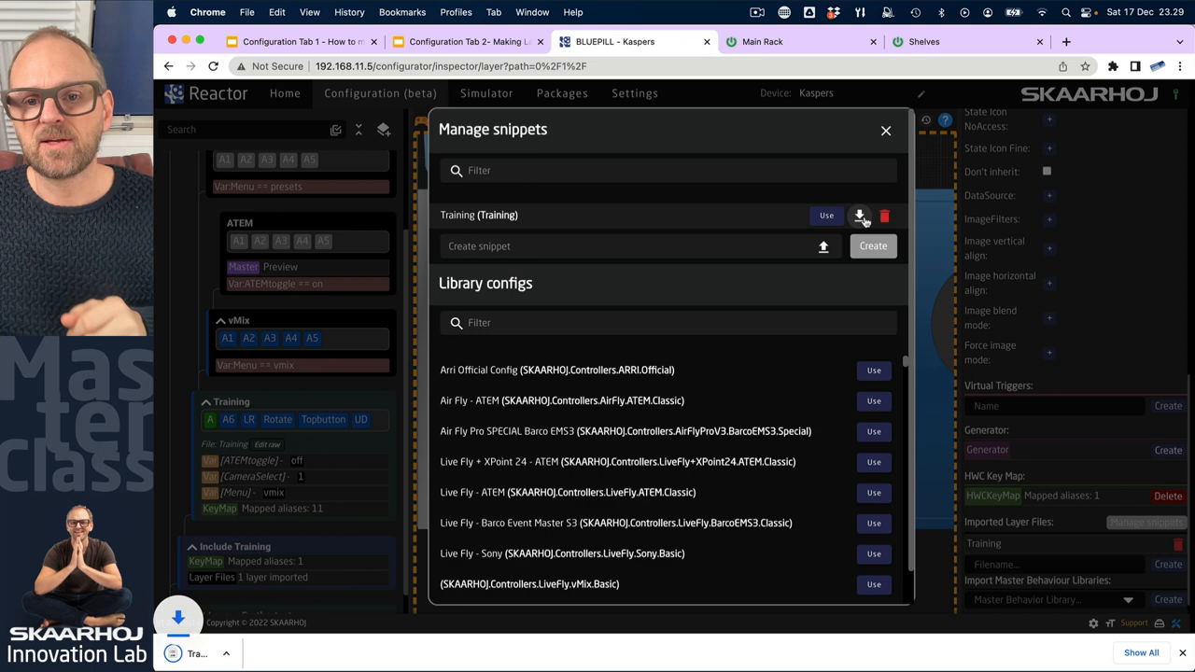
{"action": "left_click", "coordinate": [859, 216]}
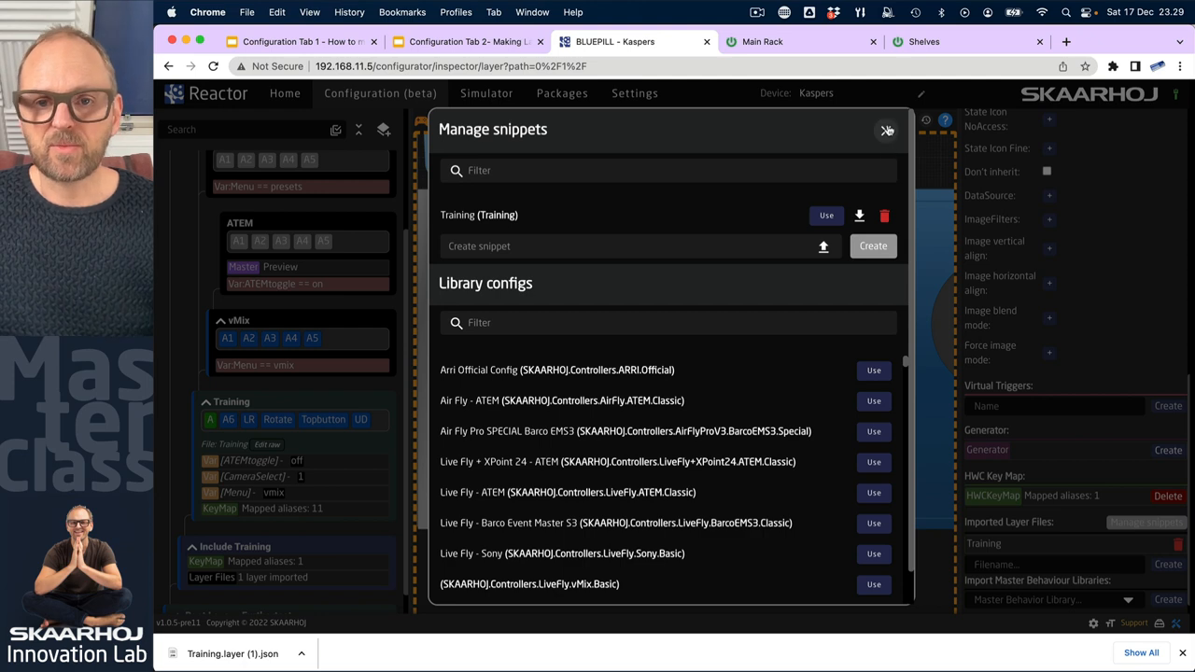
{"action": "left_click", "coordinate": [885, 130]}
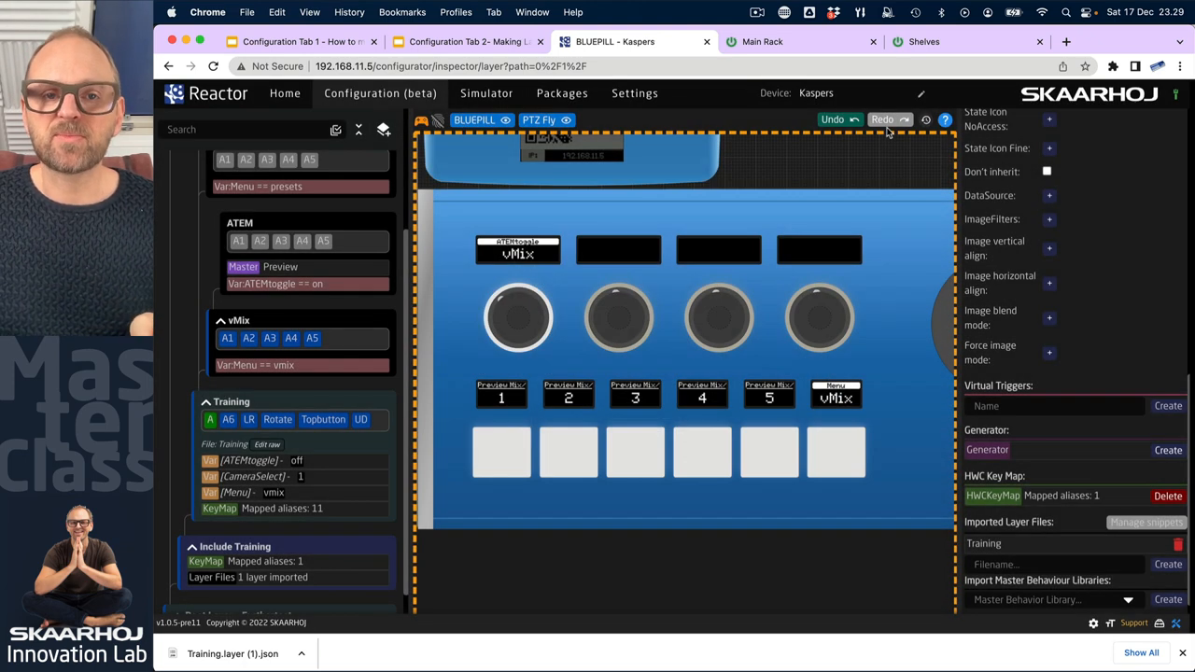
{"action": "left_click", "coordinate": [284, 93]}
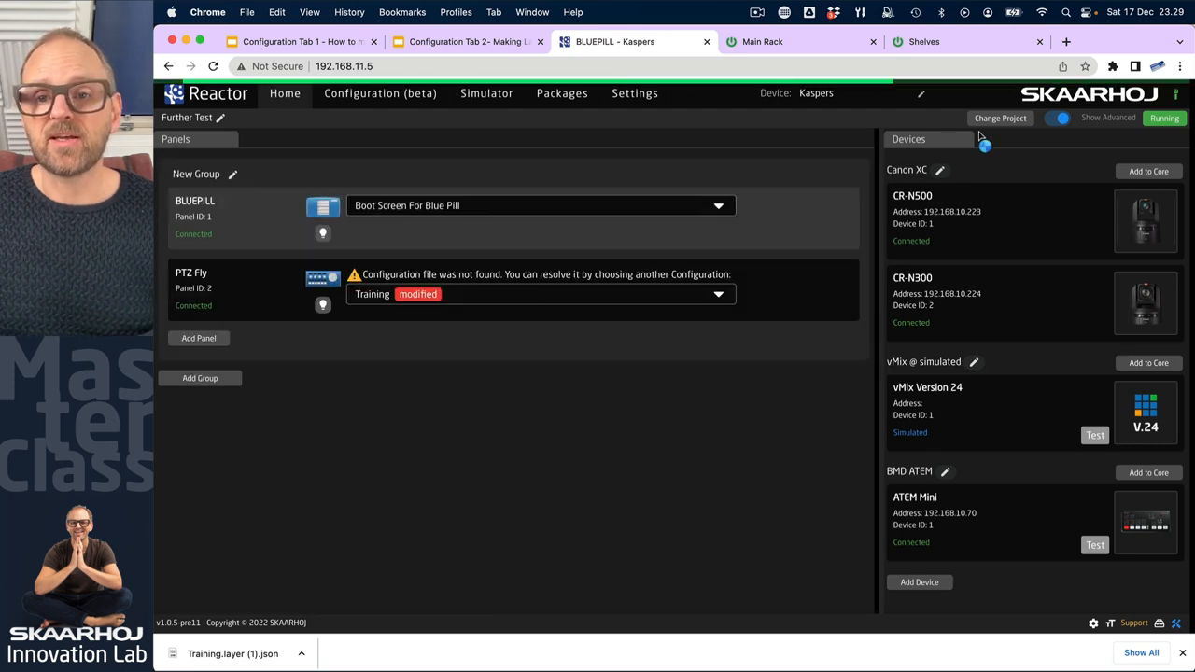
Create a new project named Copy project, save it and make it the active project.
{"action": "left_click", "coordinate": [1001, 120]}
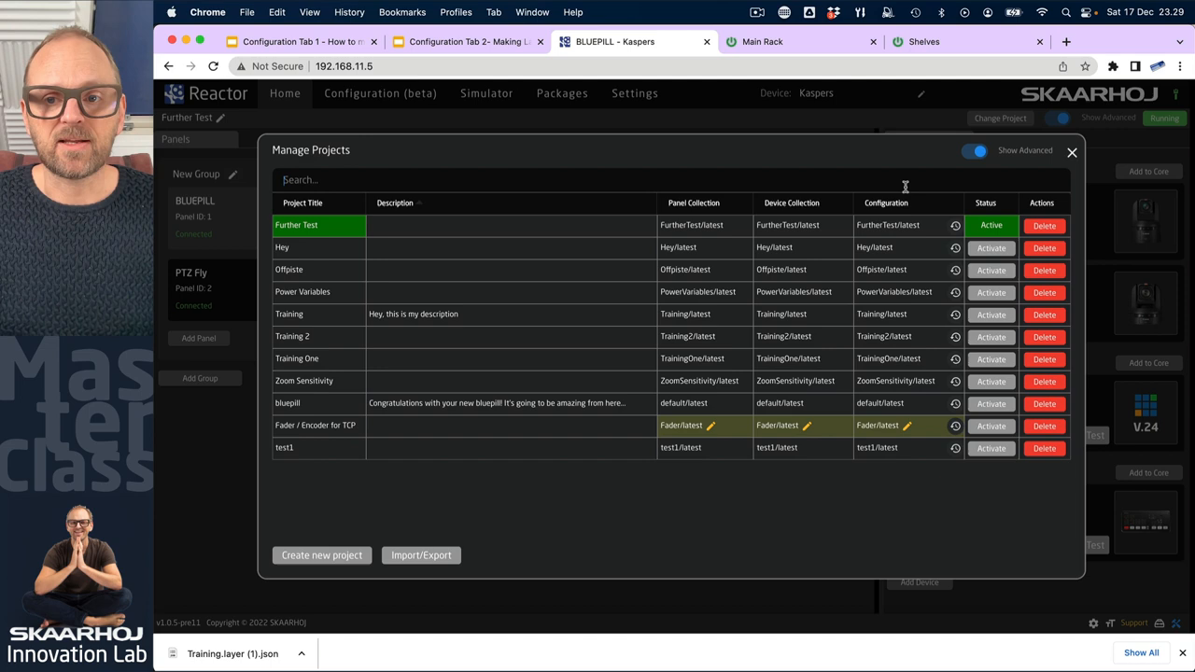
{"action": "left_click", "coordinate": [321, 555]}
{"action": "type", "text": "Copy"}
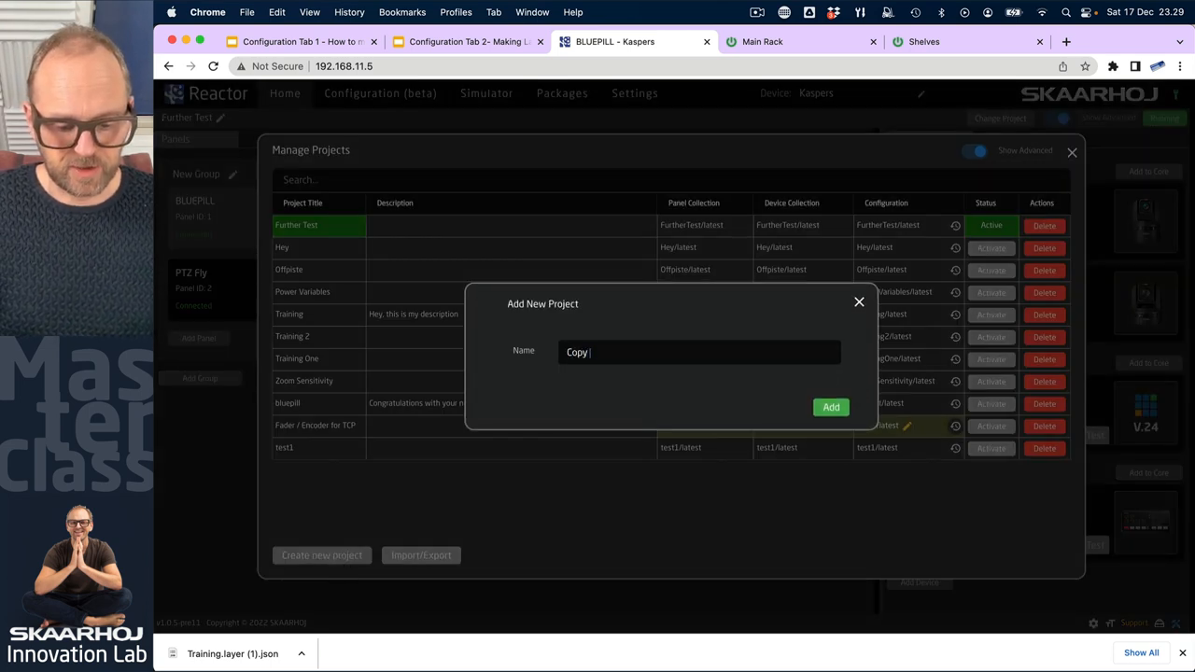
{"action": "type", "text": "project"}
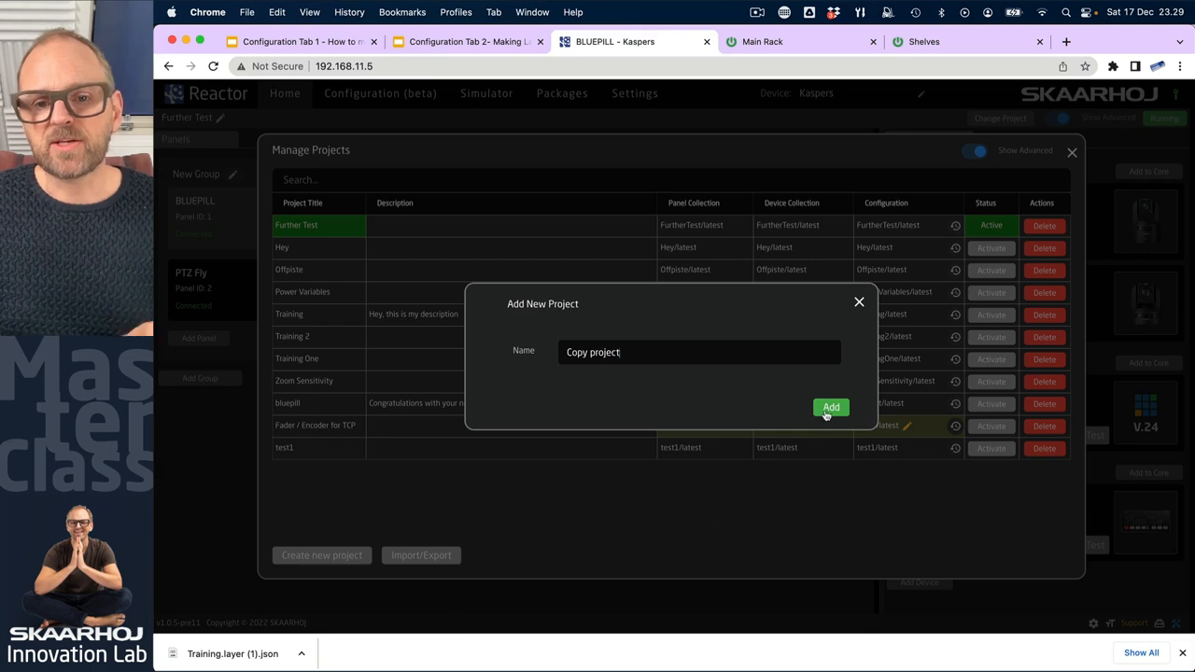
{"action": "left_click", "coordinate": [829, 407]}
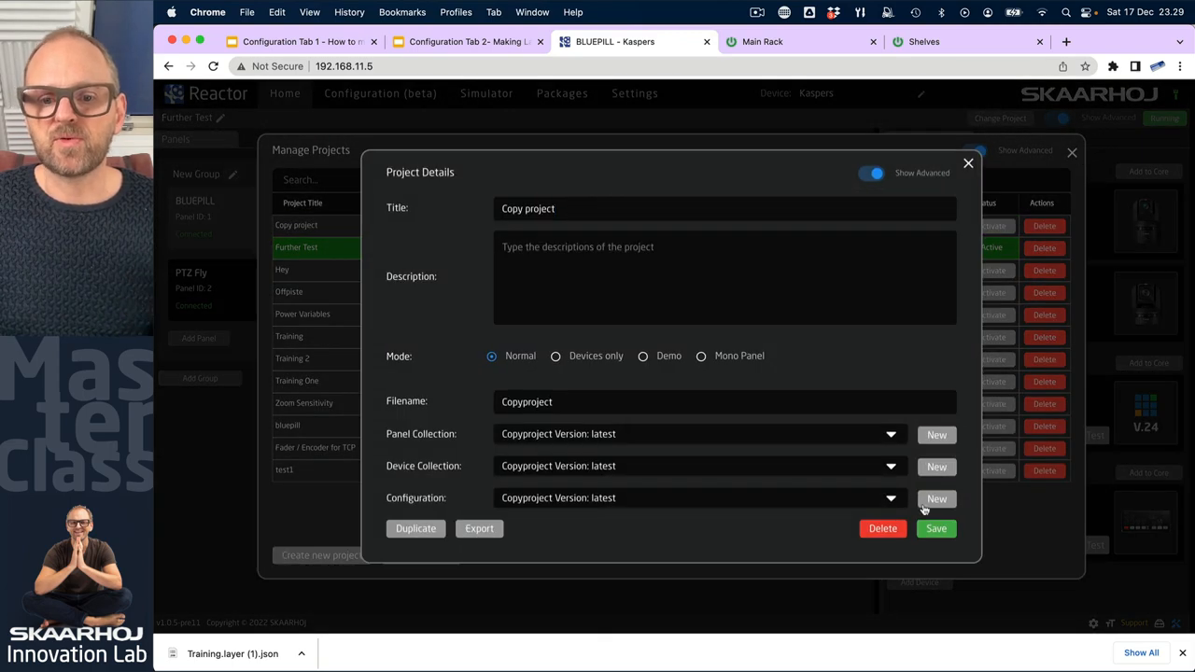
{"action": "left_click", "coordinate": [935, 528]}
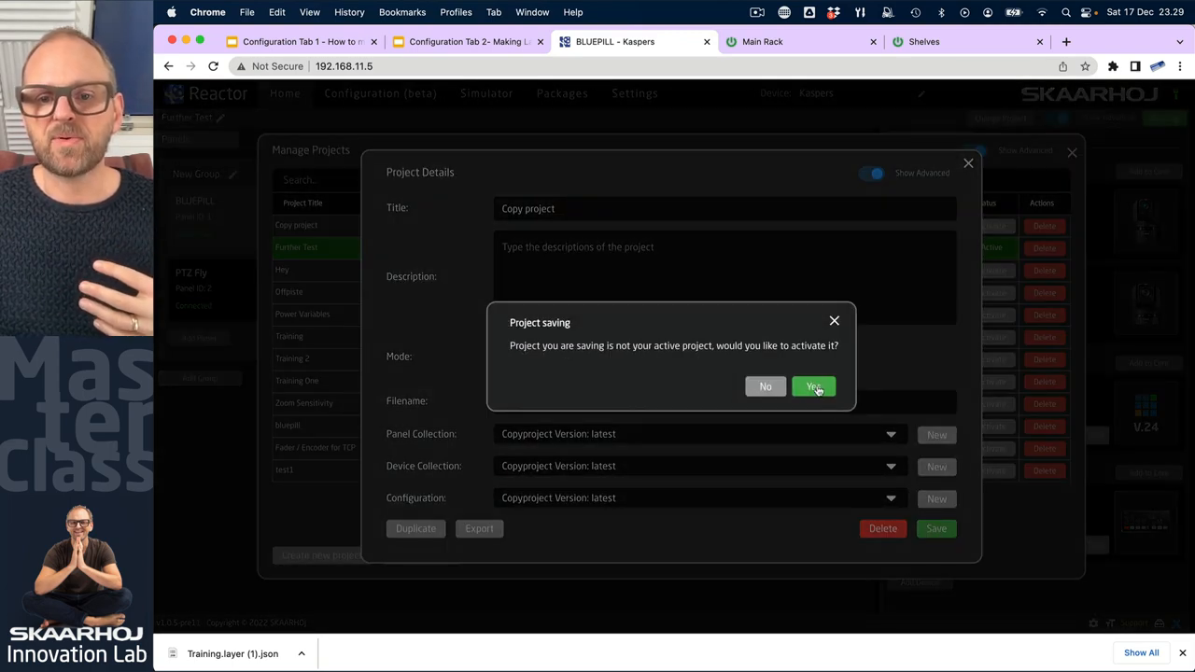
{"action": "left_click", "coordinate": [814, 386]}
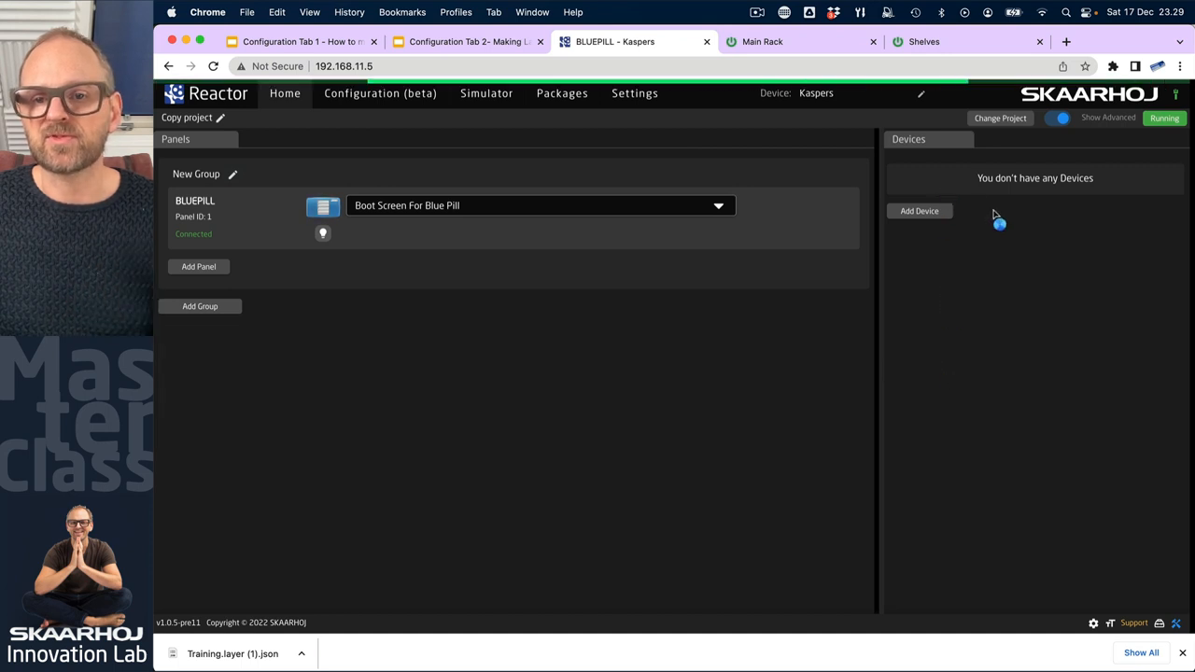
{"action": "mouse_move", "coordinate": [989, 265]}
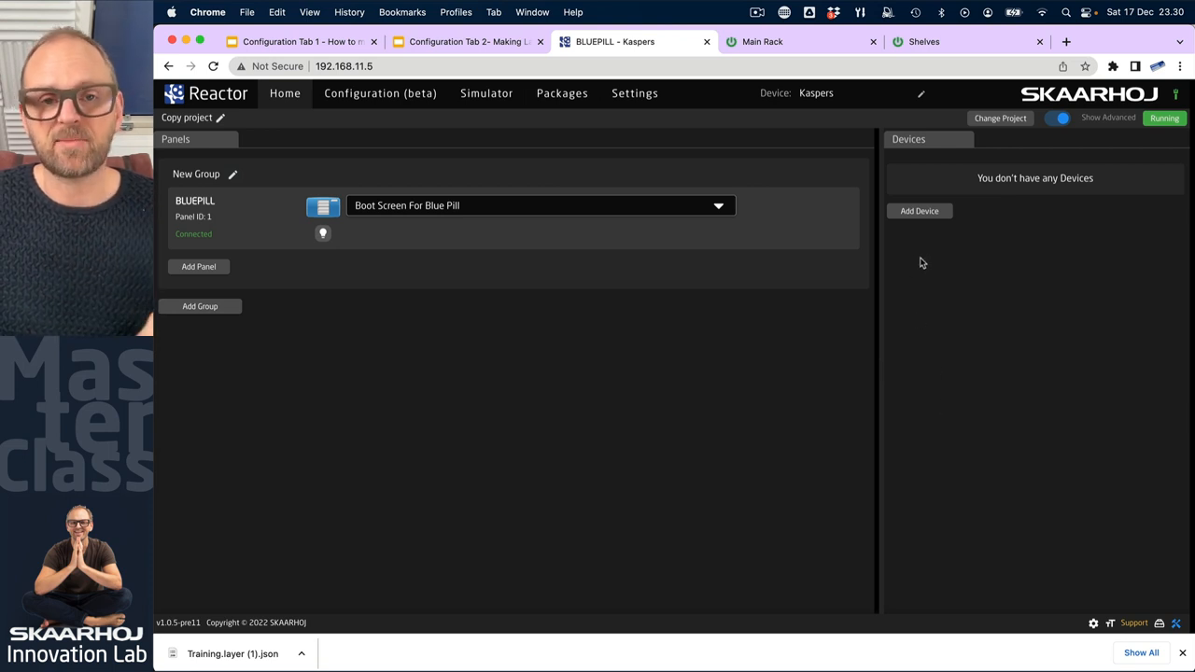
{"action": "mouse_move", "coordinate": [333, 362]}
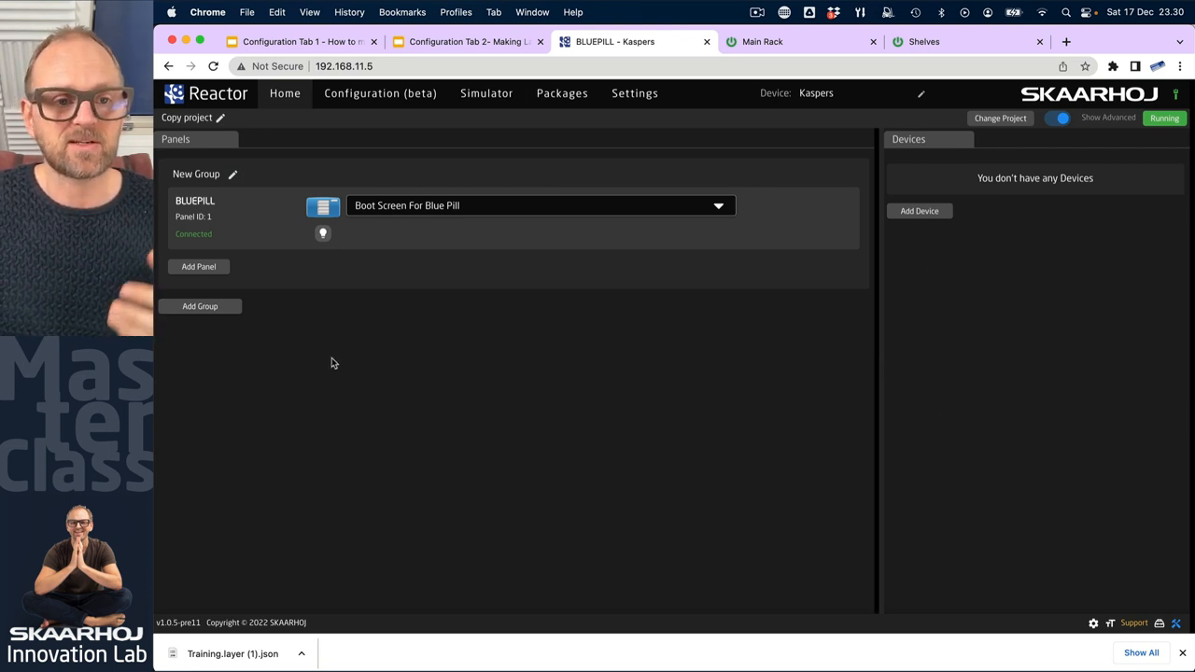
Add an ATEM Mini switcher found on the network to the project.
{"action": "left_click", "coordinate": [919, 209]}
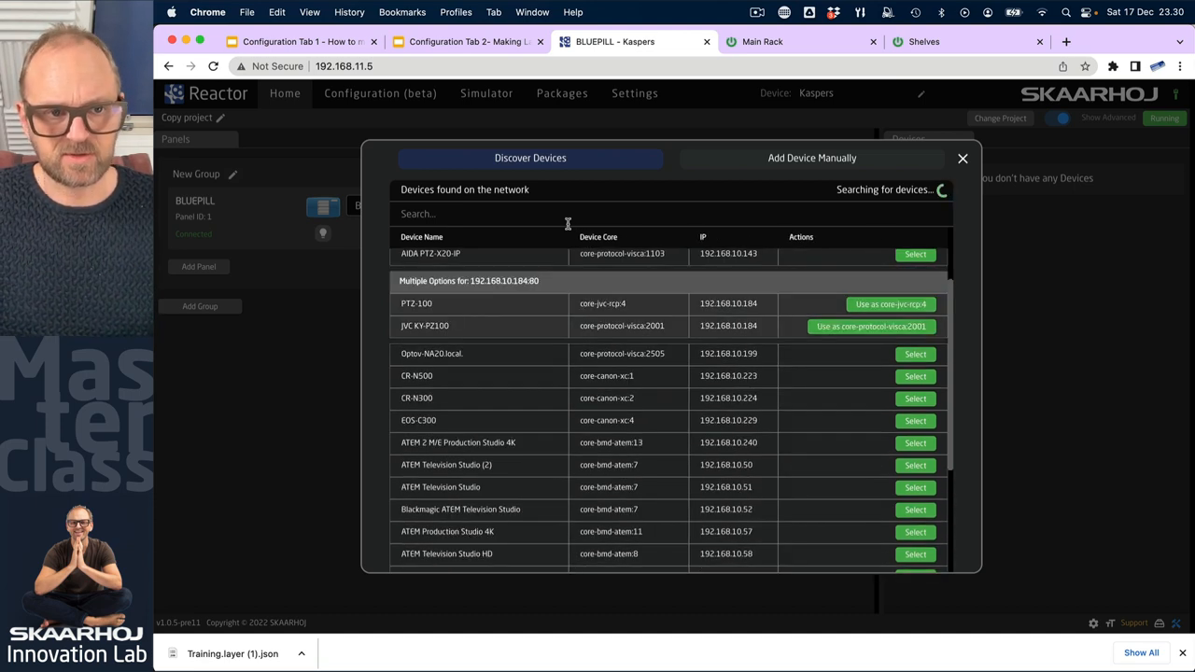
{"action": "type", "text": "atem"}
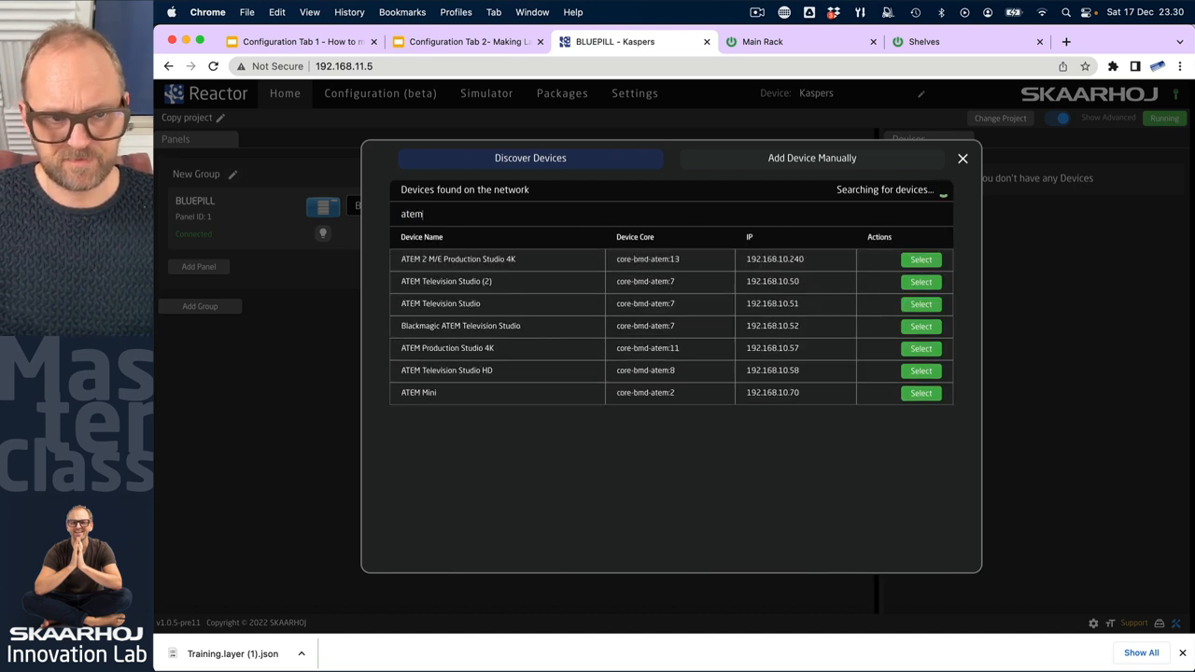
{"action": "left_click", "coordinate": [920, 392]}
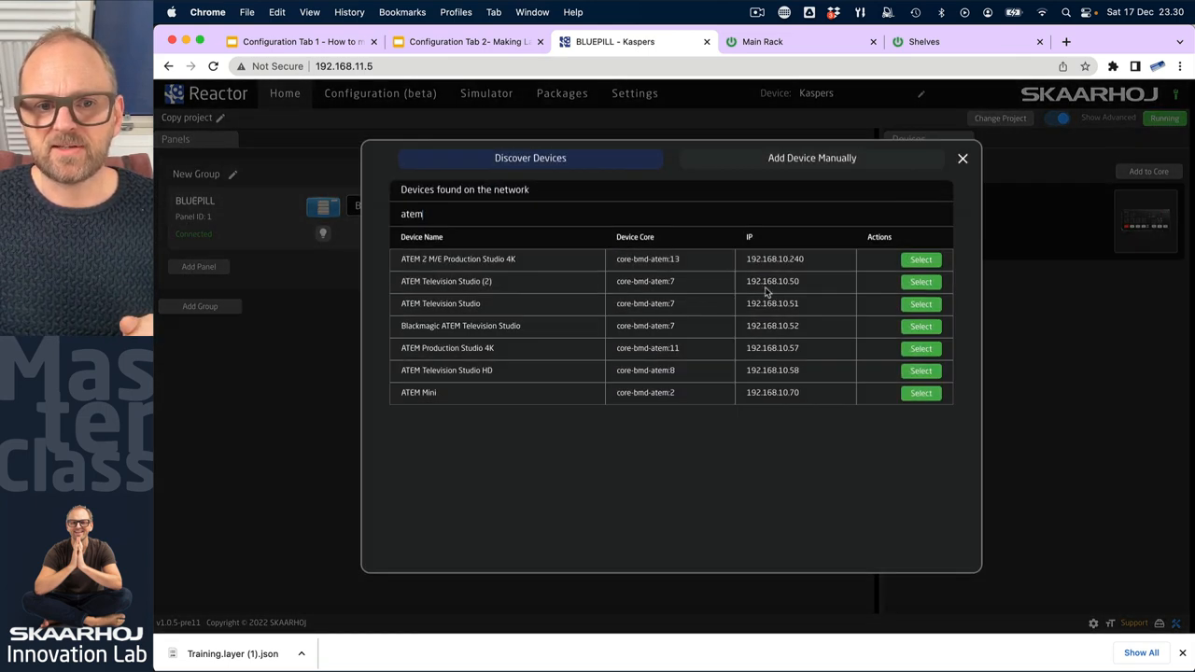
Add a vMix Version 24 device from the library and dismiss the configuration warnings.
{"action": "left_click", "coordinate": [811, 157]}
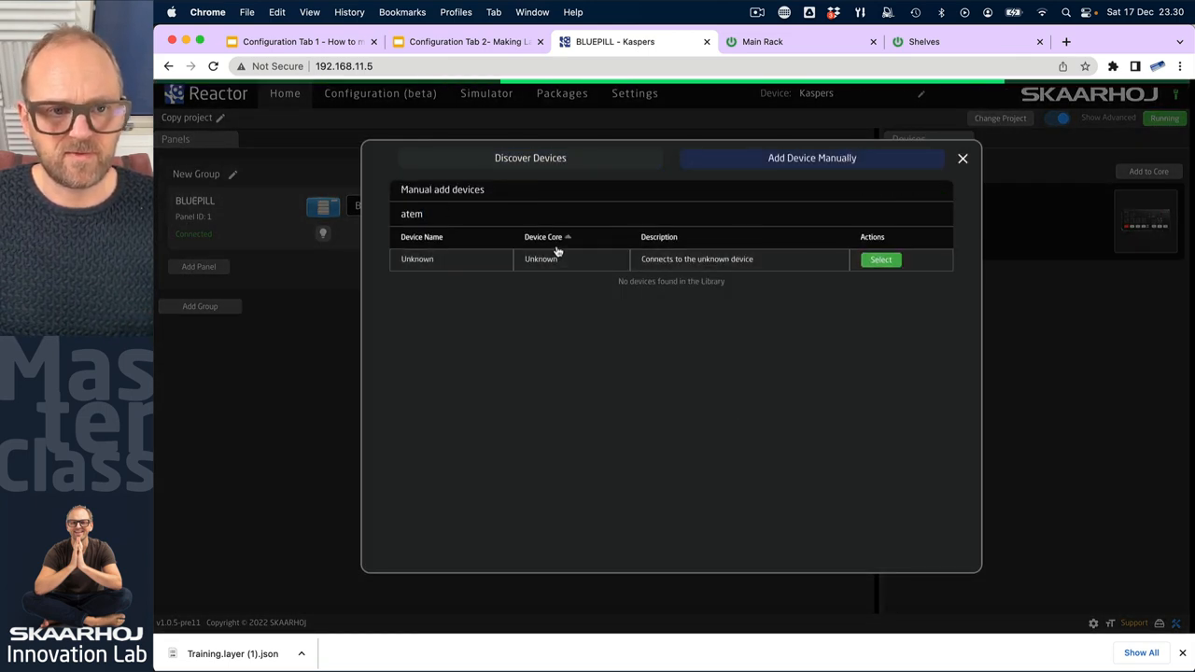
{"action": "type", "text": "vmix"}
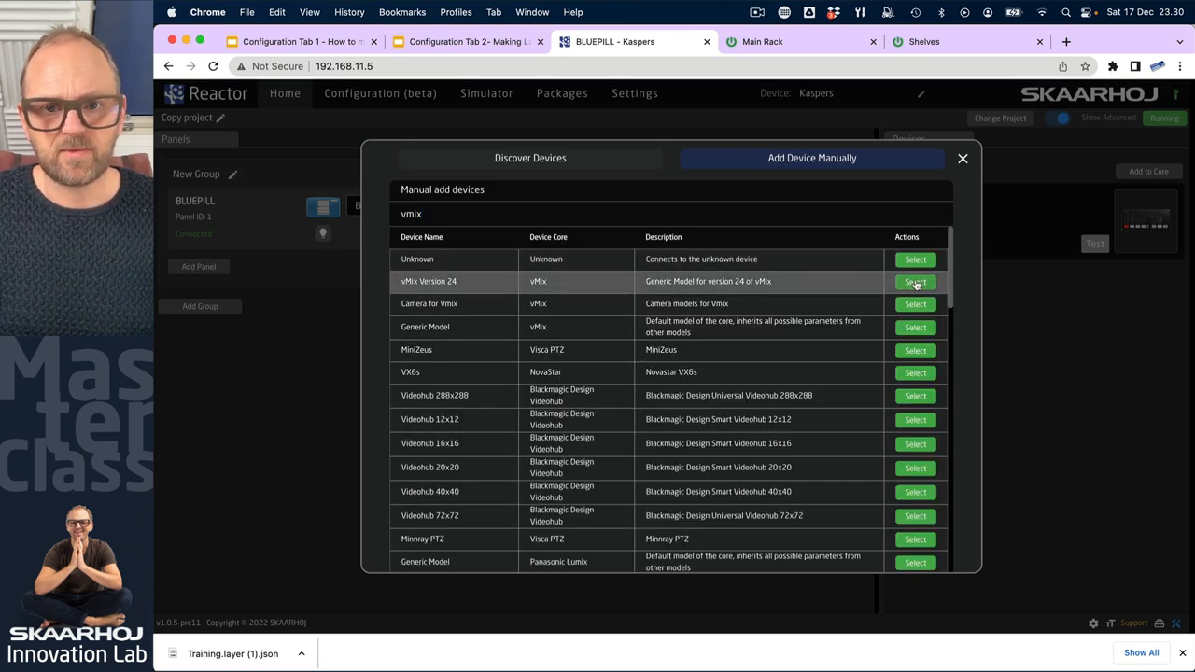
{"action": "left_click", "coordinate": [915, 282]}
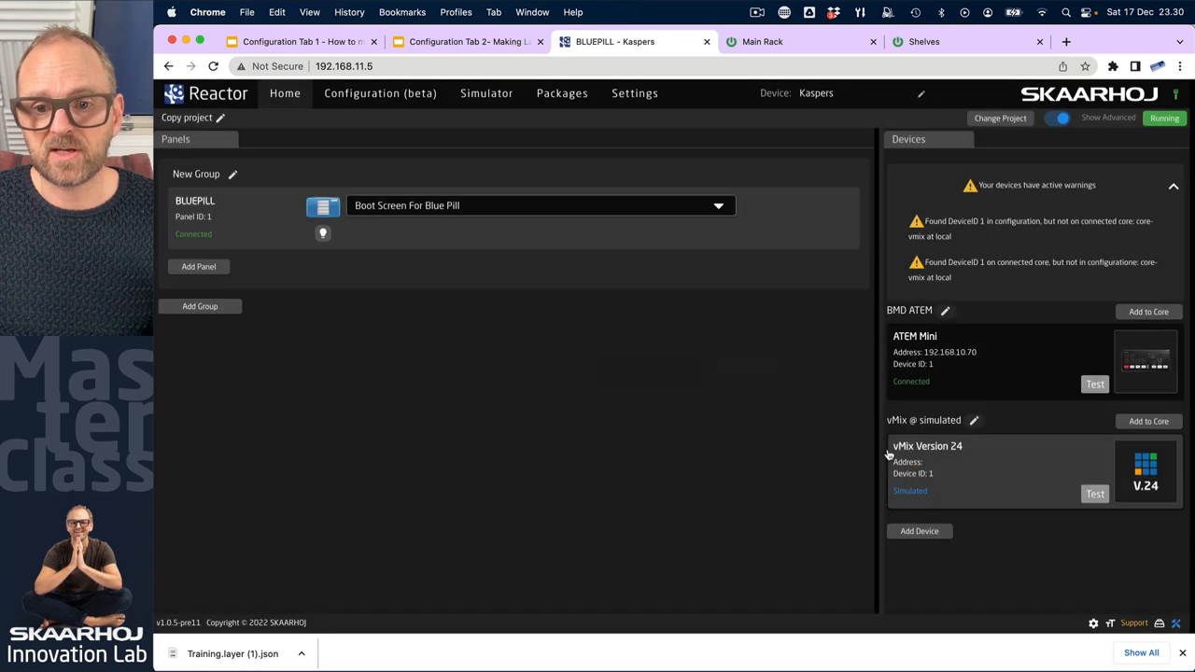
{"action": "left_click", "coordinate": [1173, 186]}
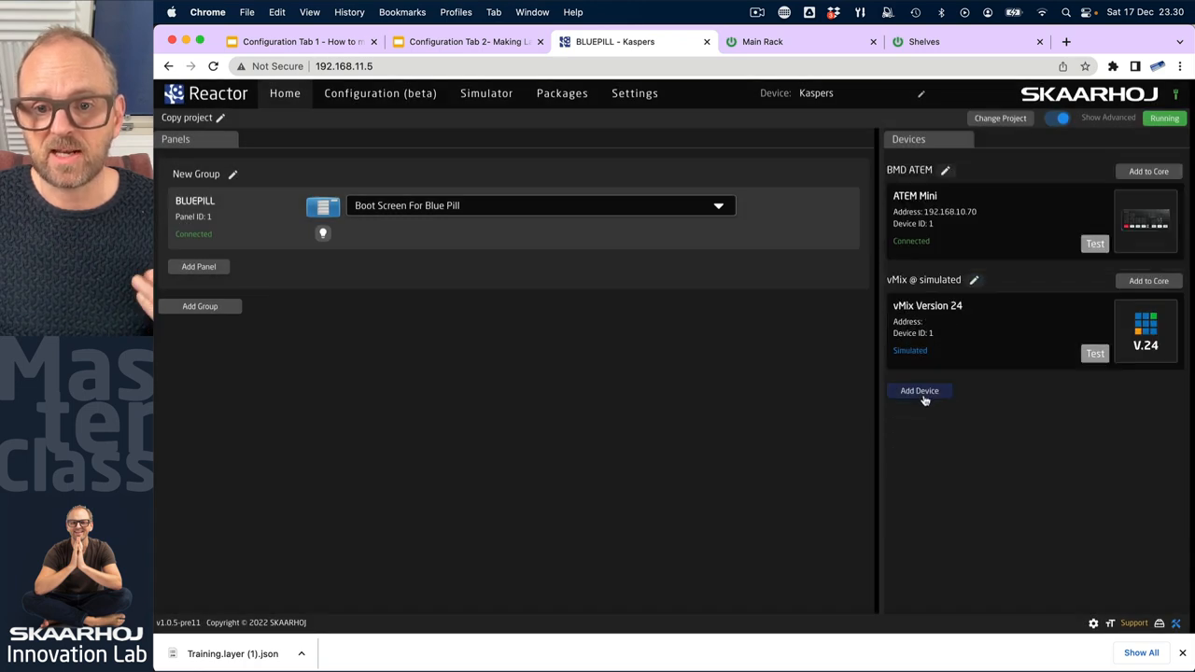
Add the Canon CR-N500 and CR-N300 cameras to the project's devices.
{"action": "left_click", "coordinate": [919, 390]}
{"action": "type", "text": "vmix"}
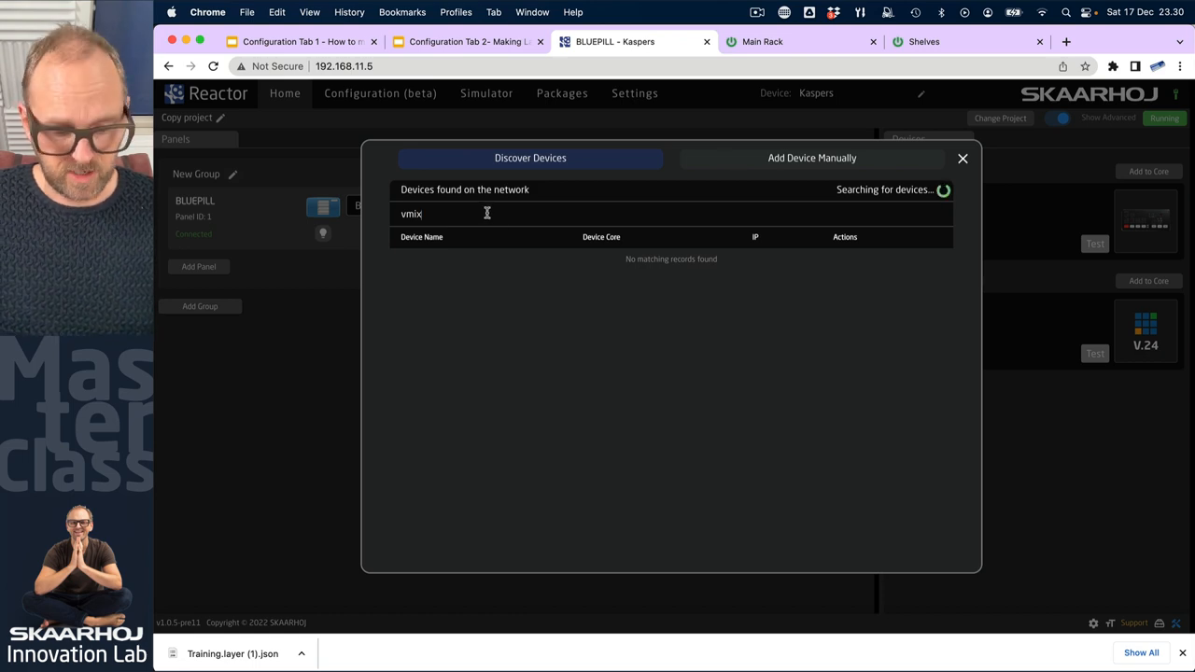
{"action": "type", "text": "canon"}
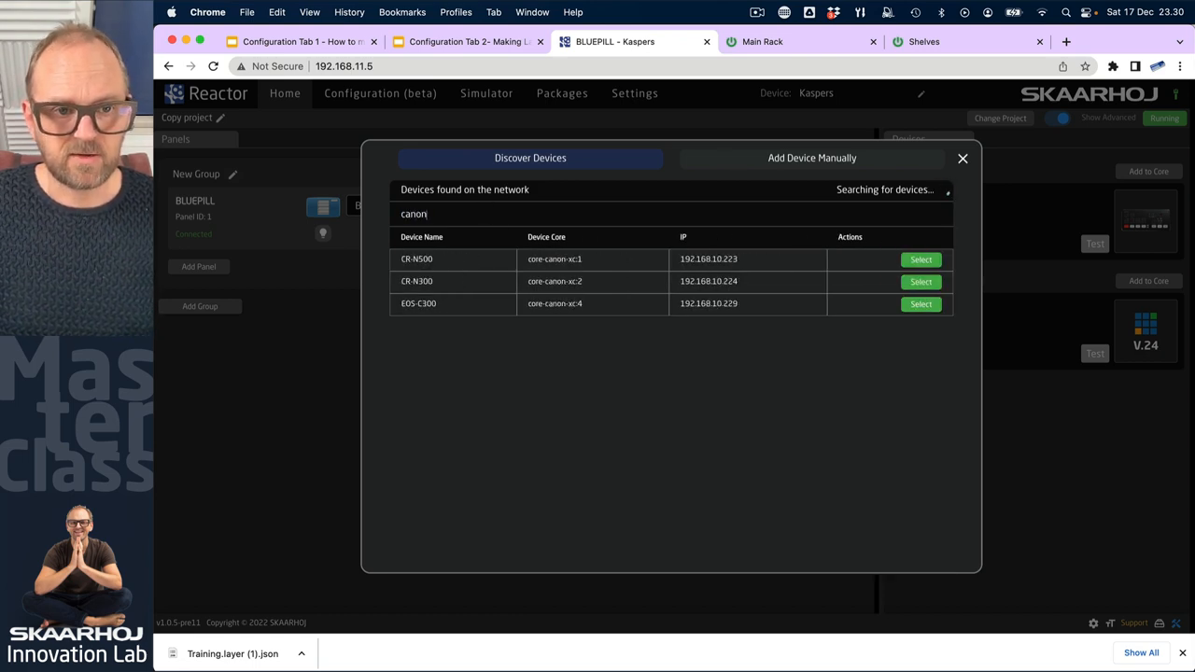
{"action": "left_click", "coordinate": [921, 257]}
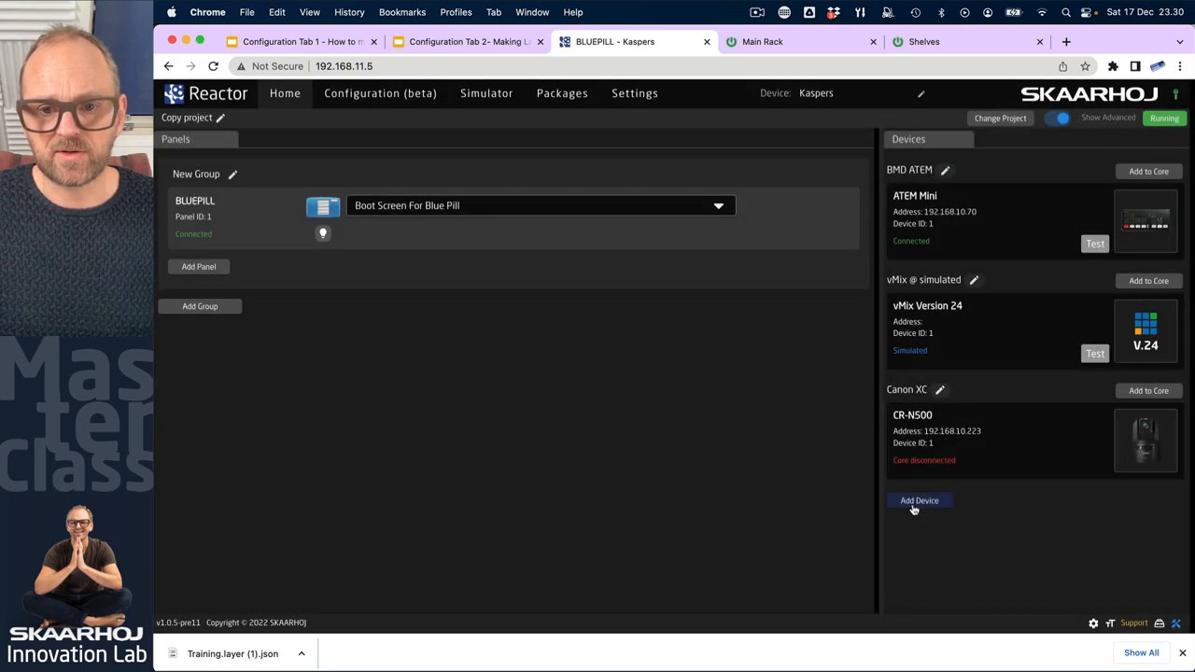
{"action": "left_click", "coordinate": [919, 501]}
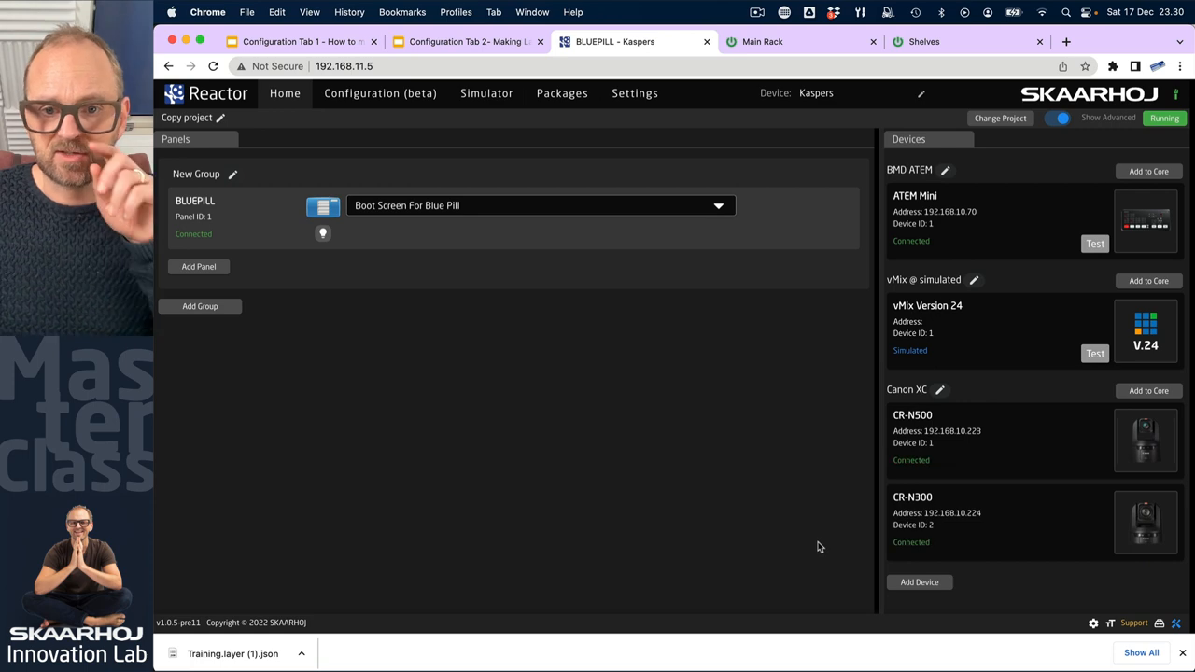
{"action": "left_click", "coordinate": [198, 265]}
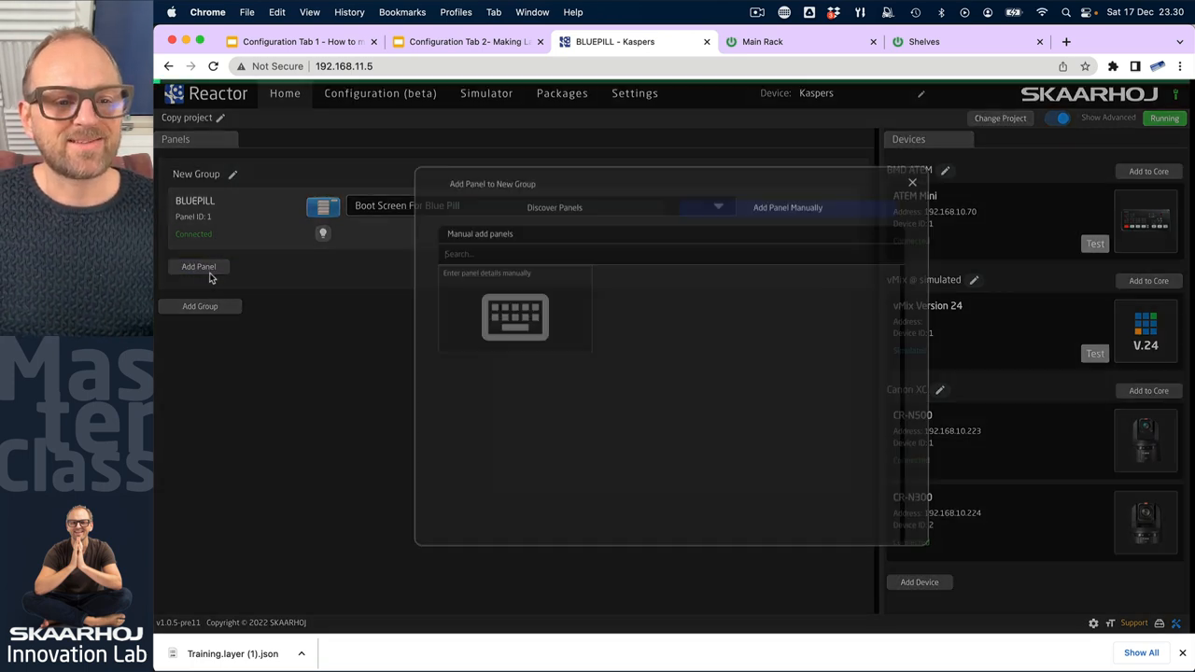
Add an Inline 10 panel manually, view it in the simulator and return home.
{"action": "left_click", "coordinate": [788, 207]}
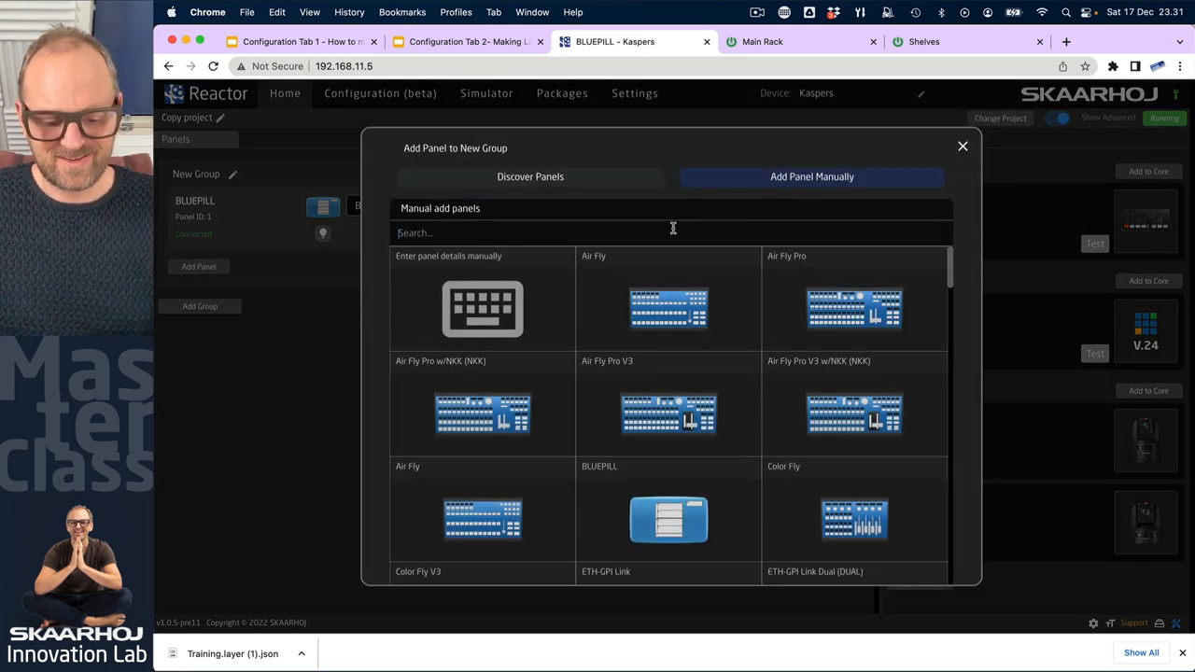
{"action": "type", "text": "inline"}
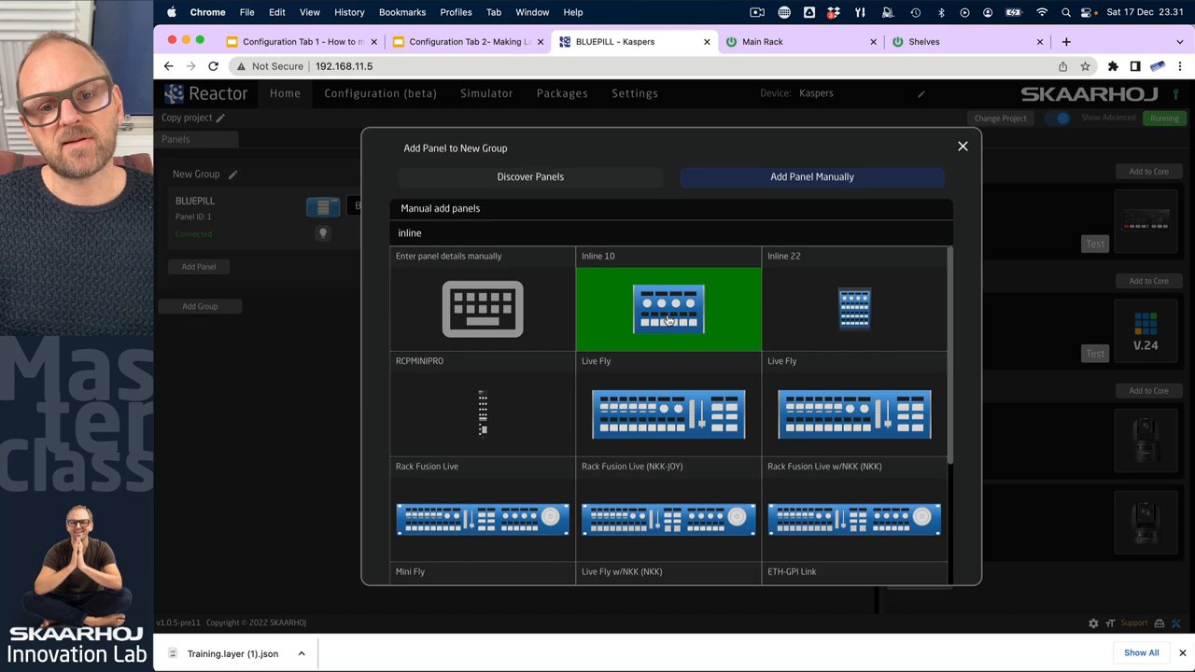
{"action": "left_click", "coordinate": [669, 310]}
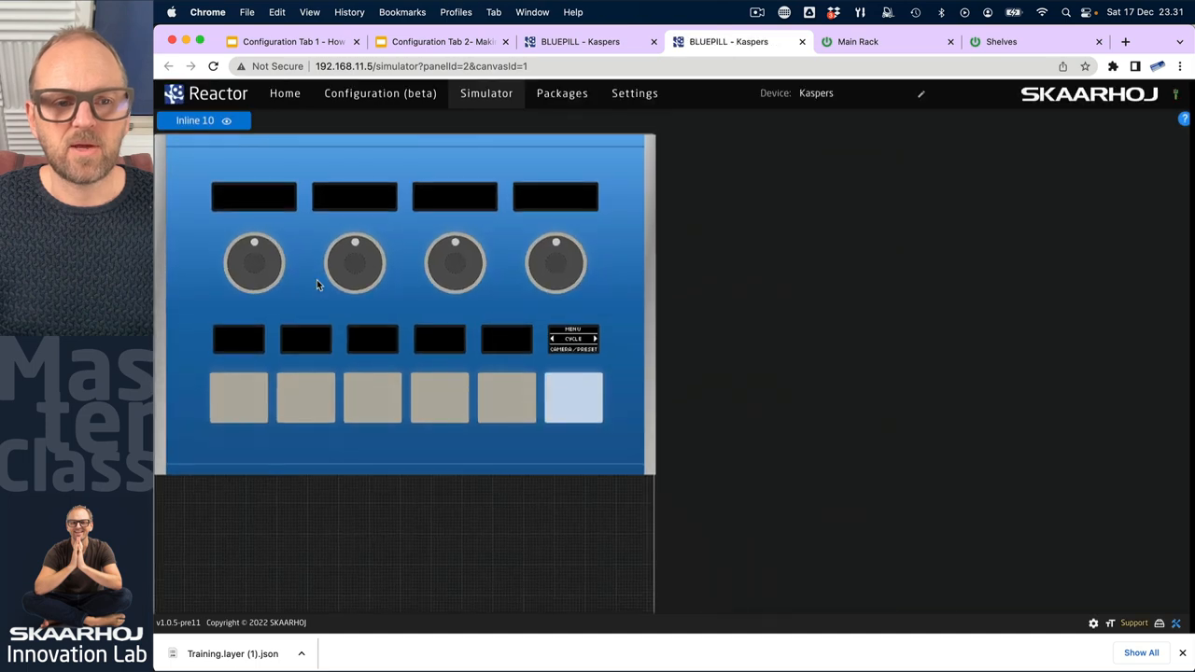
{"action": "scroll", "scroll_direction": "down", "scroll_amount": 3}
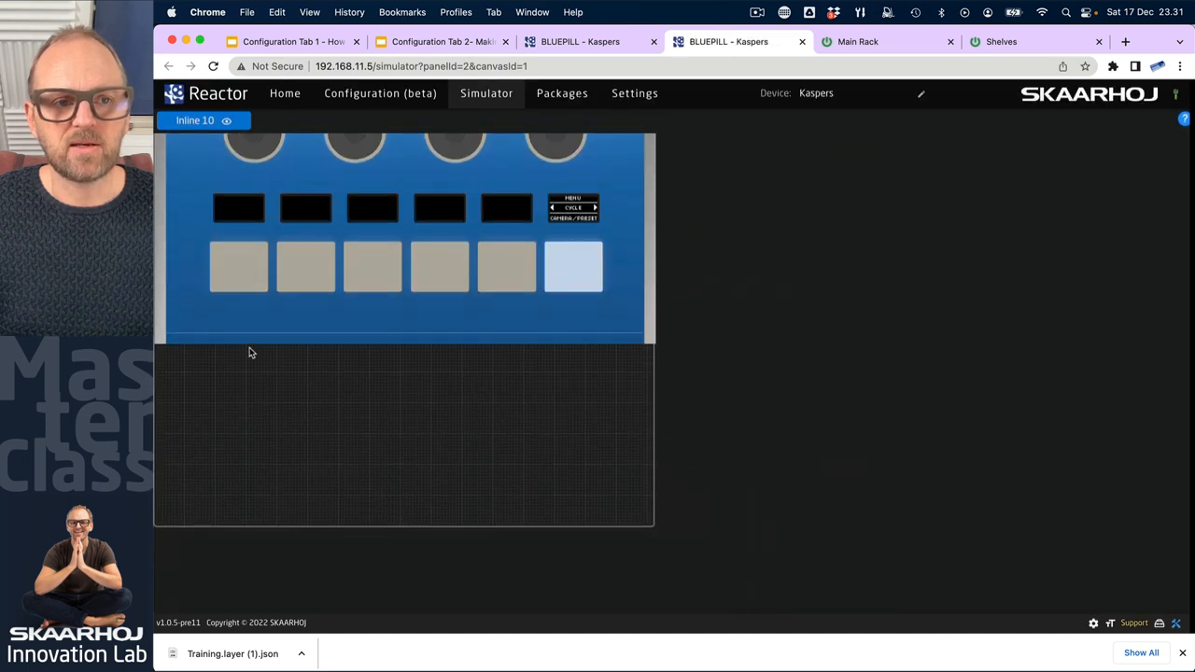
{"action": "mouse_move", "coordinate": [295, 340]}
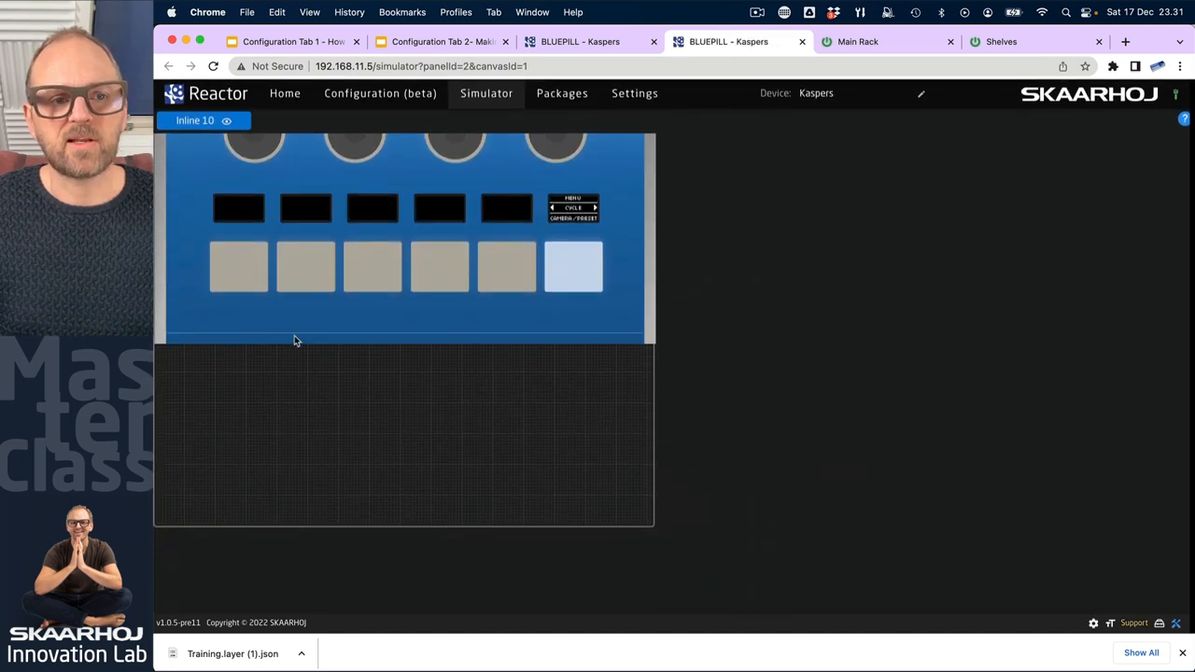
{"action": "left_click", "coordinate": [284, 93]}
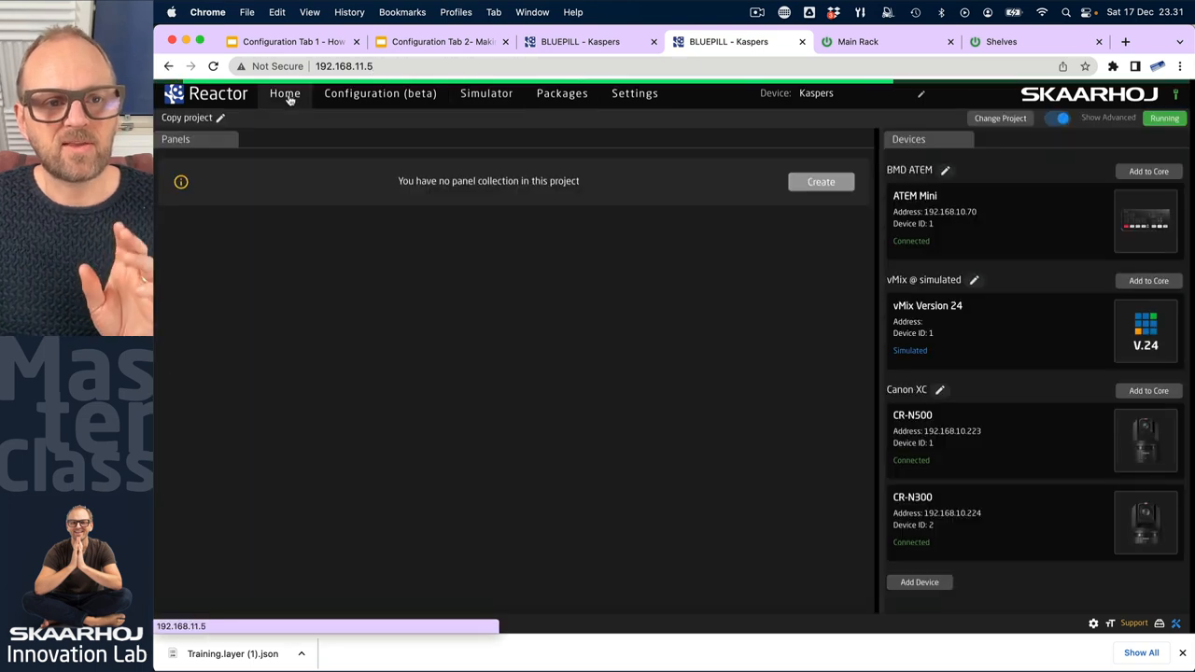
In the configurator, start a new child layer under the root layer.
{"action": "left_click", "coordinate": [381, 93]}
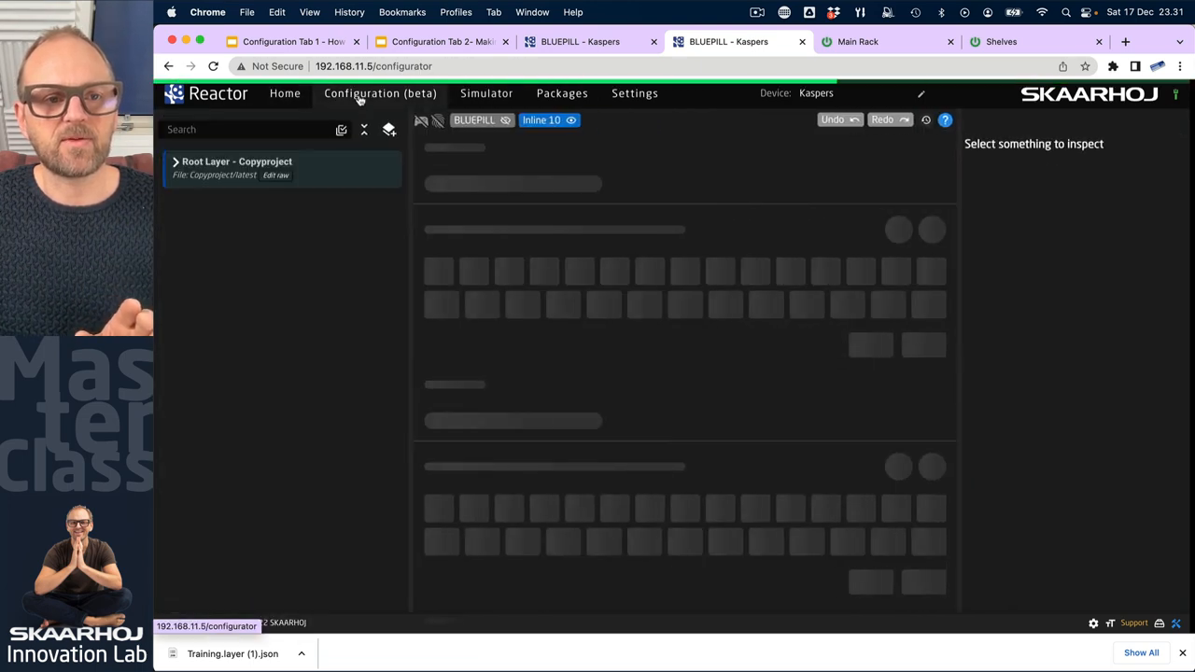
{"action": "left_click", "coordinate": [284, 93]}
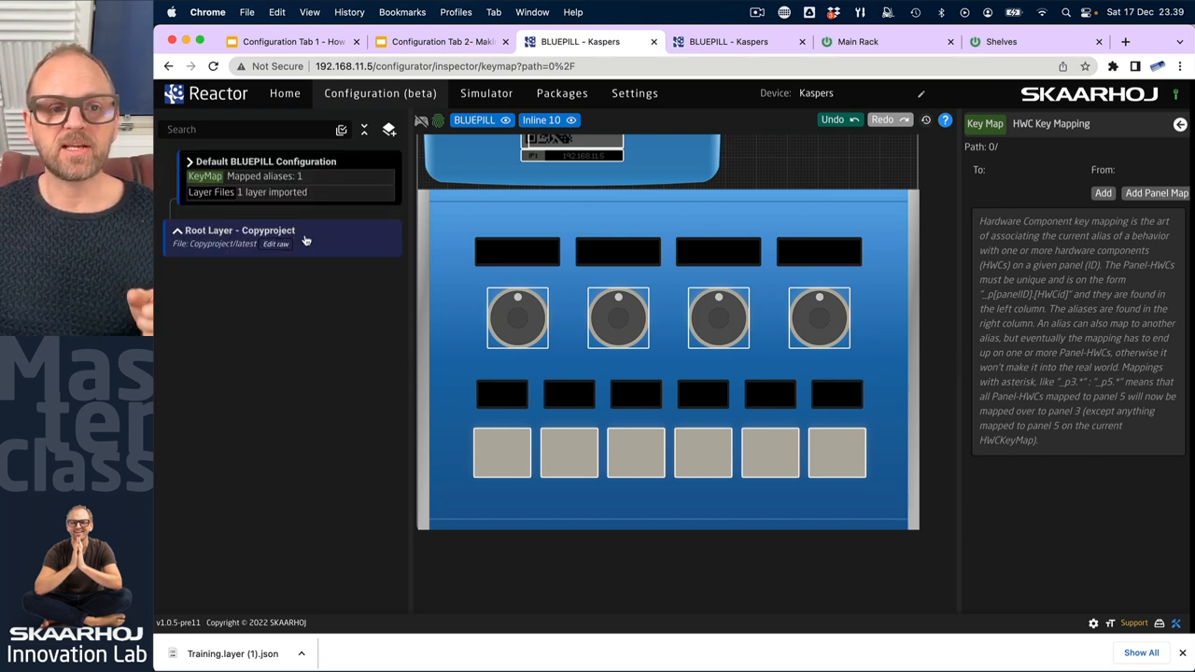
{"action": "right_click", "coordinate": [239, 232]}
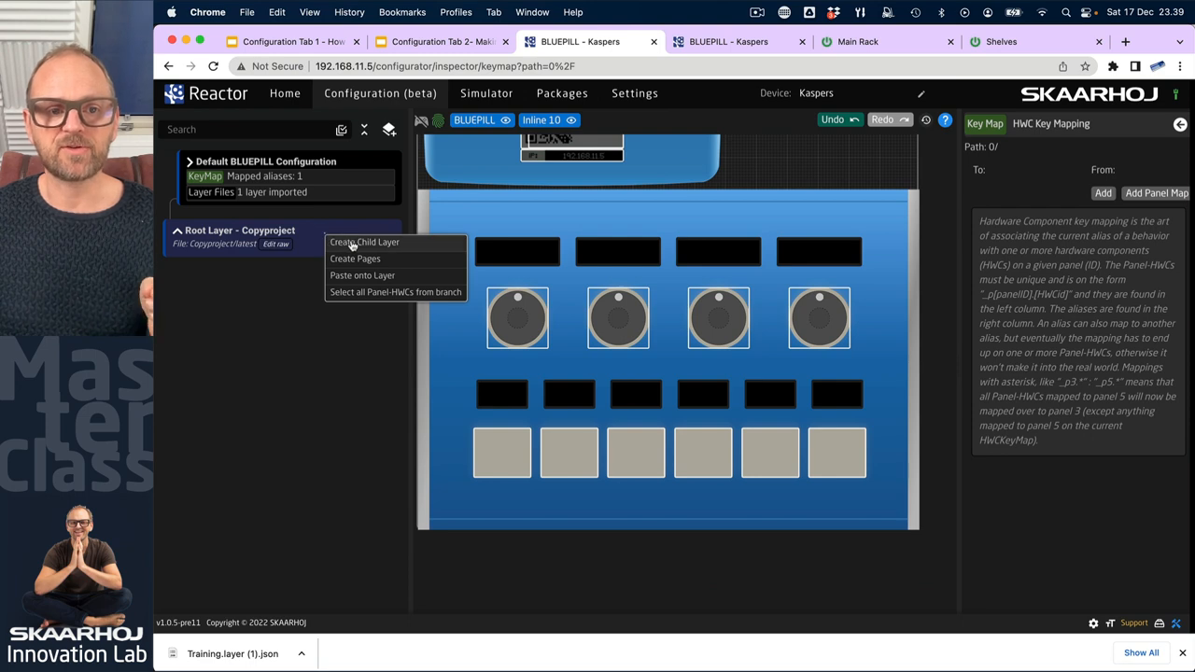
{"action": "left_click", "coordinate": [364, 243]}
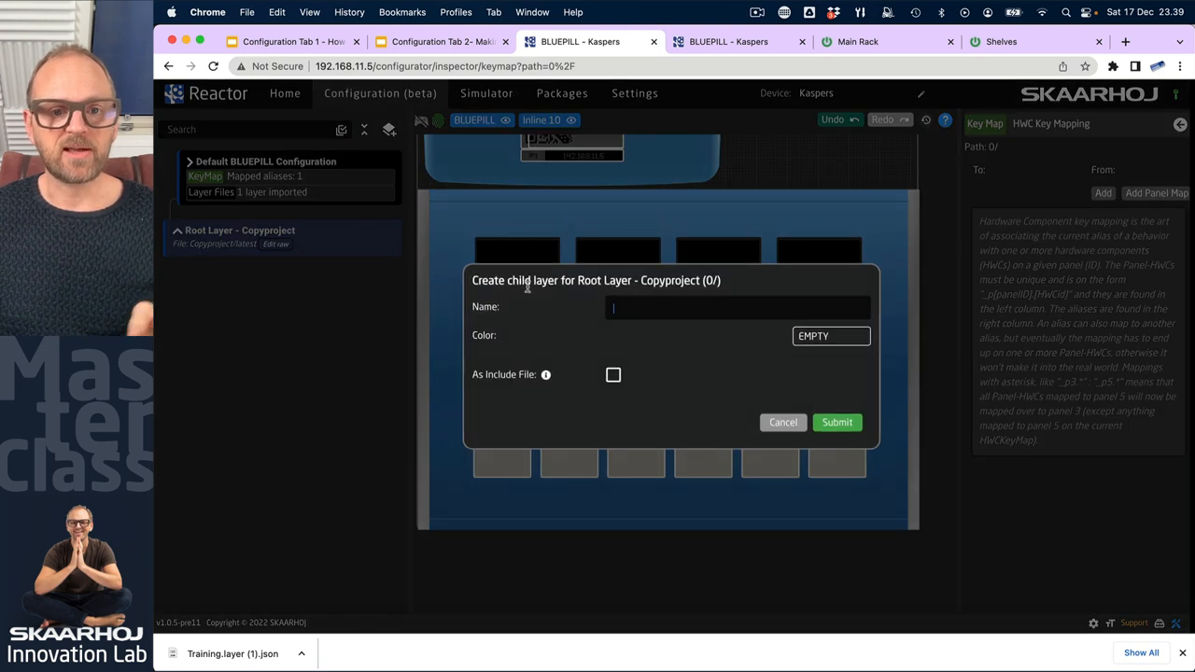
Name the child layer 'Import File' and create it.
{"action": "type", "text": "Import"}
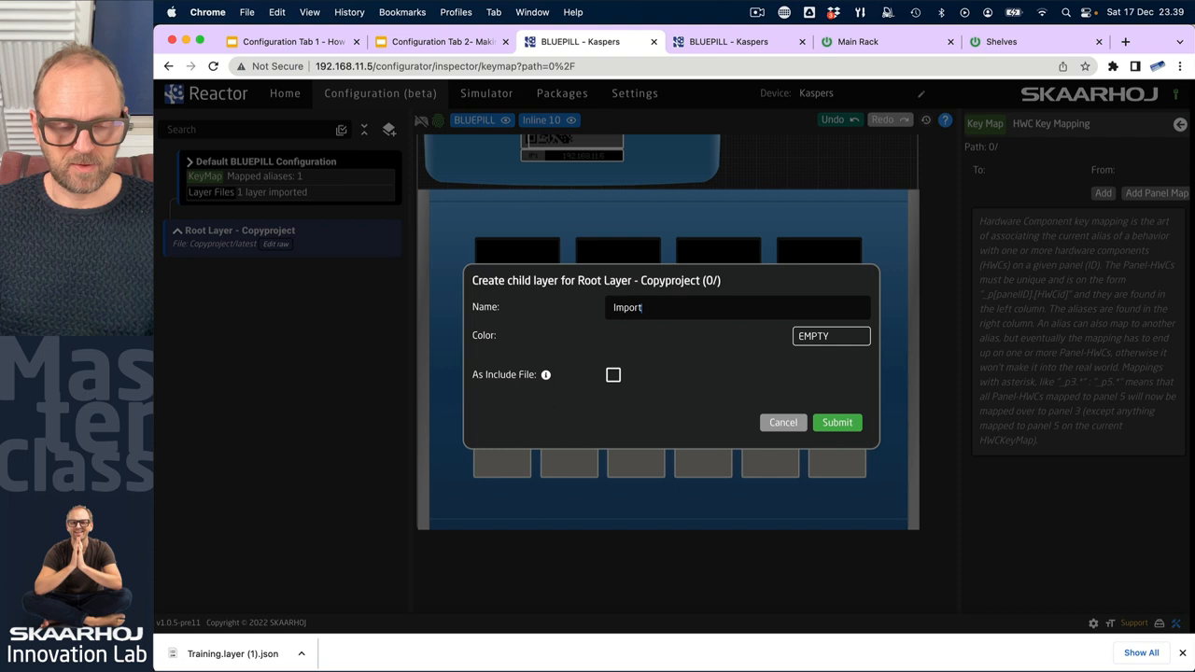
{"action": "type", "text": "File"}
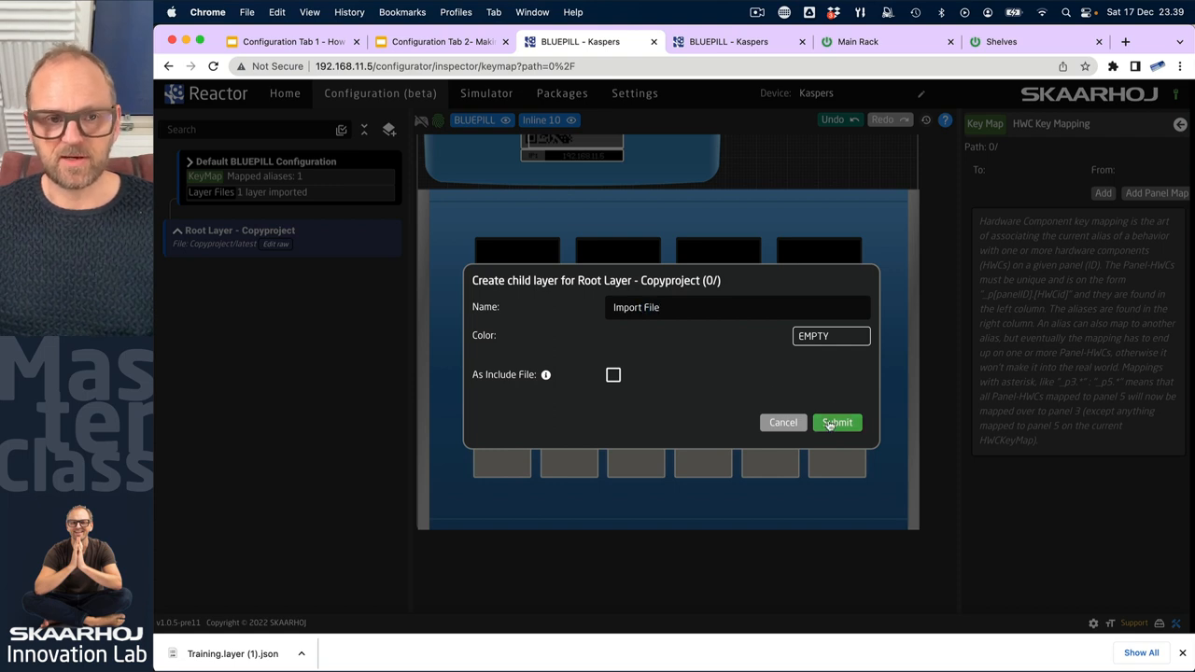
{"action": "left_click", "coordinate": [836, 422]}
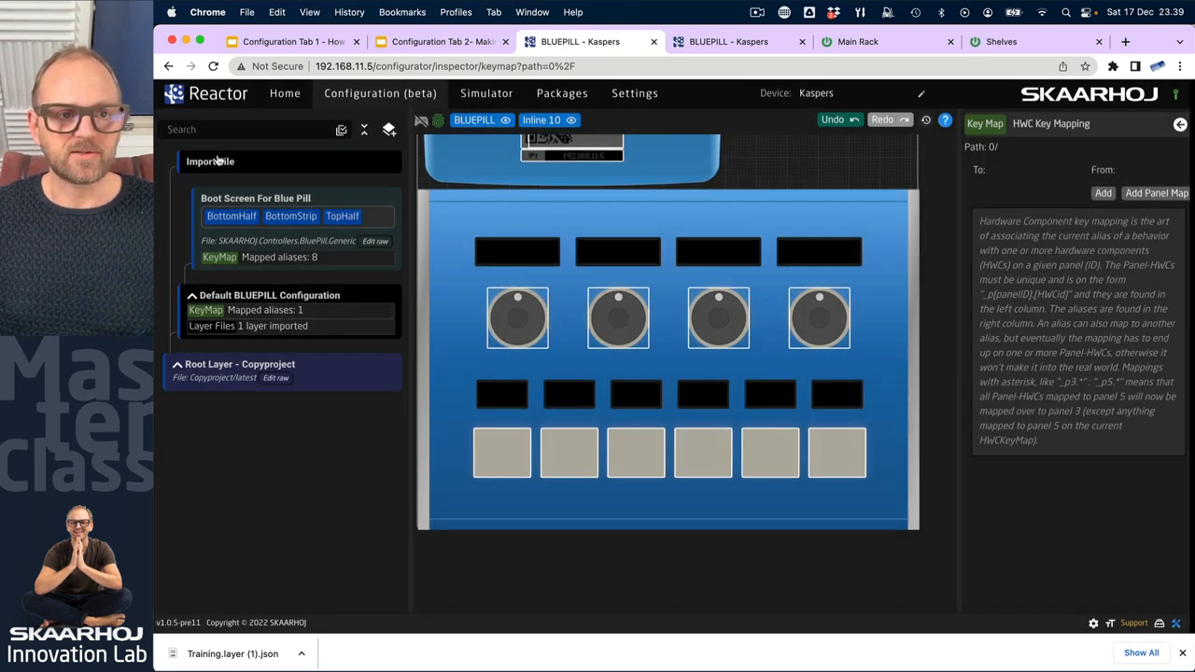
Import Training.layer (1).json into the Import File layer's imported layer files.
{"action": "left_click", "coordinate": [209, 160]}
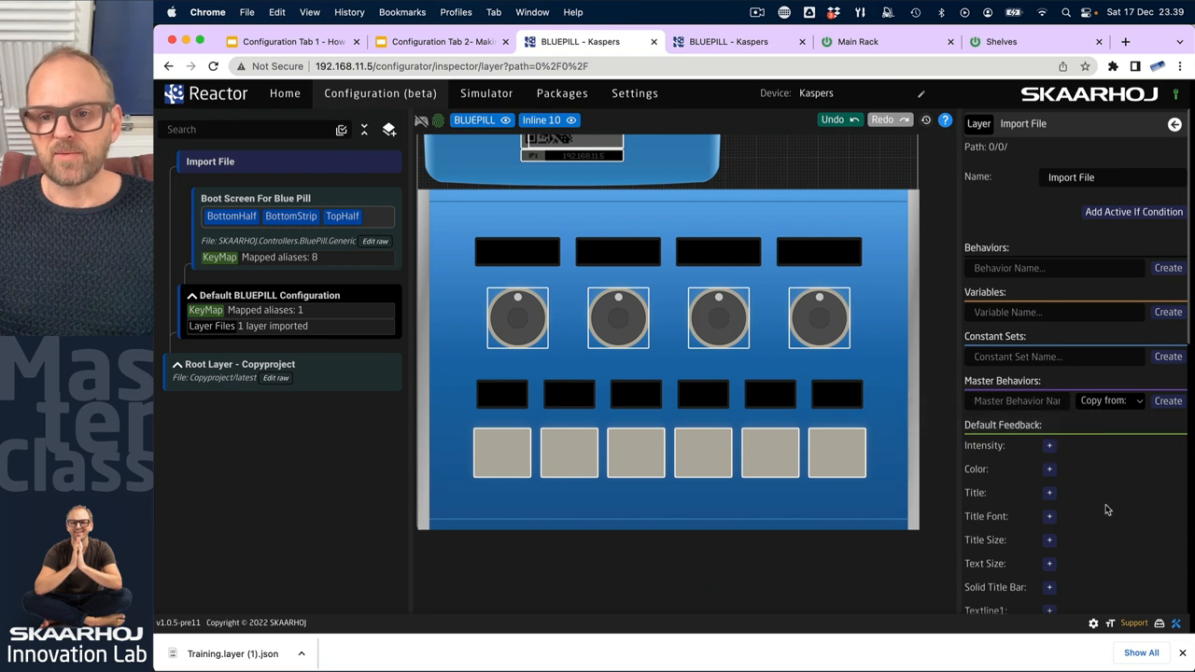
{"action": "scroll", "scroll_direction": "down", "scroll_amount": 3}
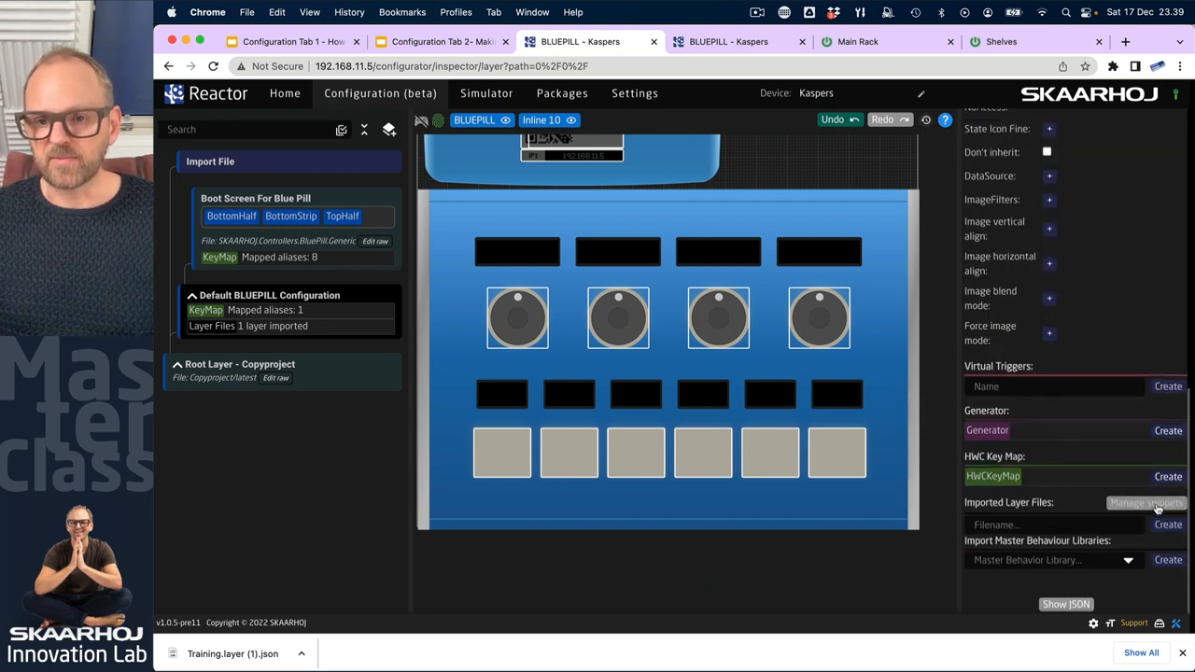
{"action": "left_click", "coordinate": [1147, 504]}
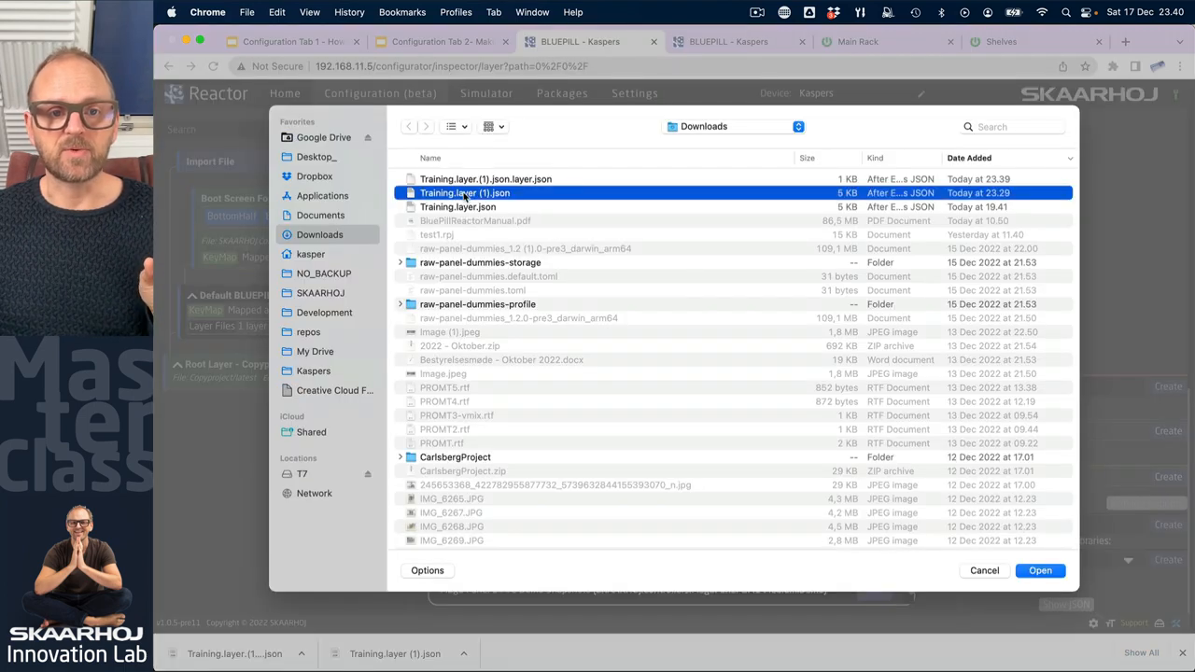
{"action": "left_click", "coordinate": [1038, 571]}
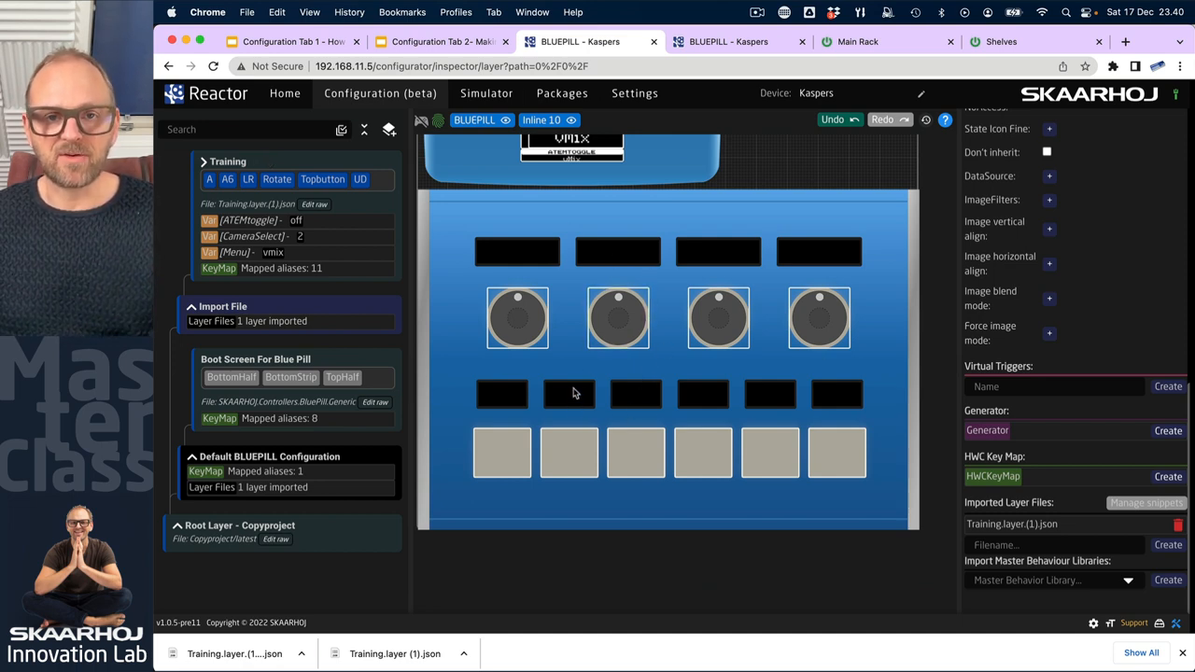
{"action": "right_click", "coordinate": [575, 392]}
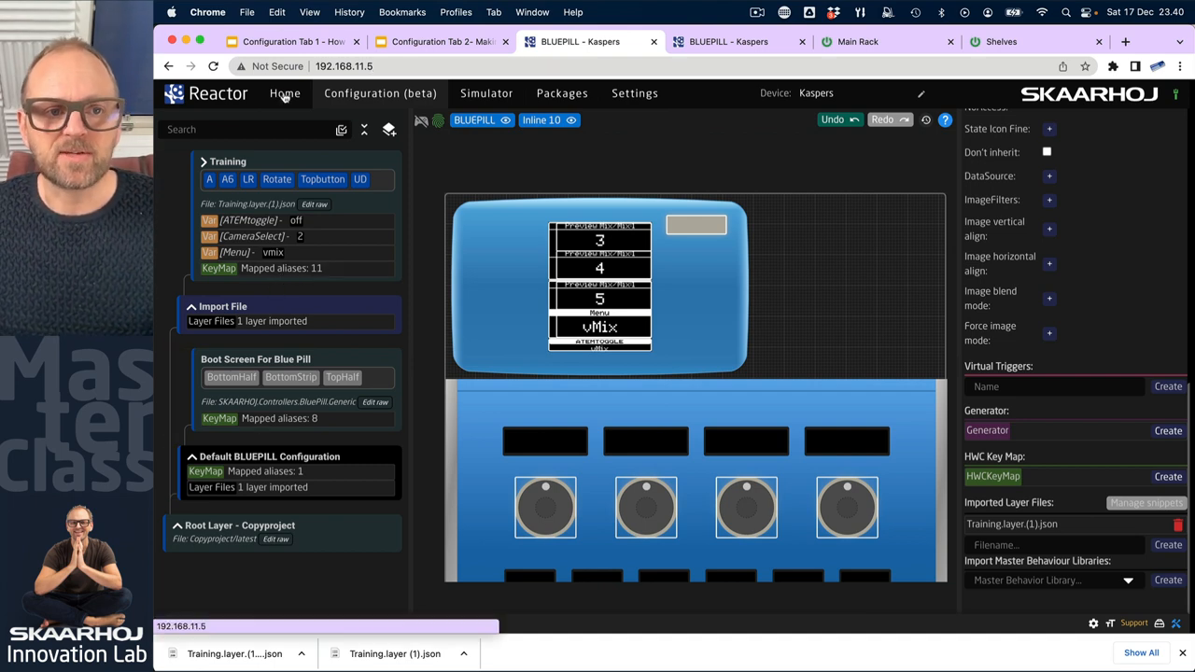
{"action": "left_click", "coordinate": [284, 94]}
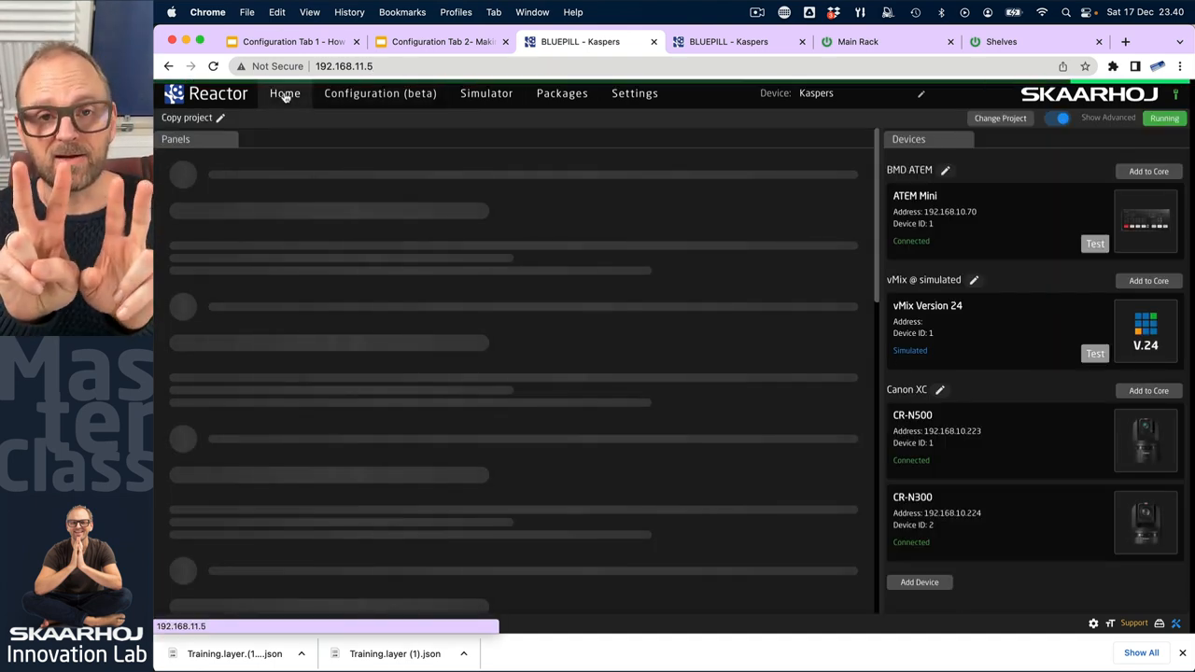
{"action": "left_click", "coordinate": [284, 93]}
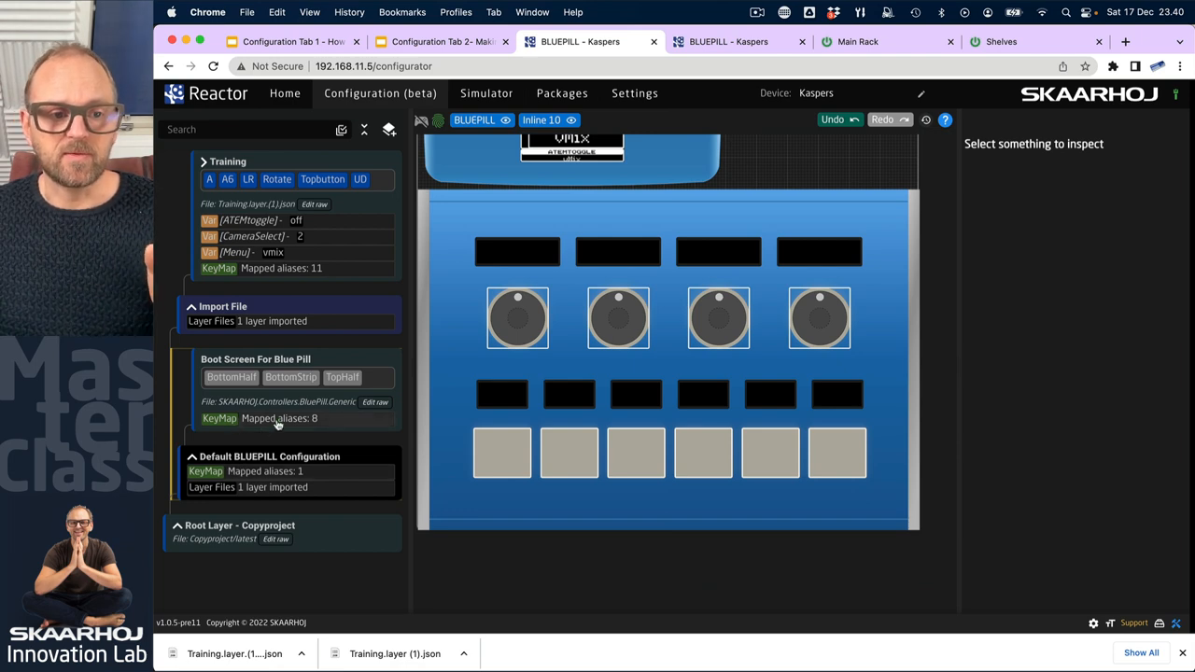
{"action": "left_click", "coordinate": [278, 419]}
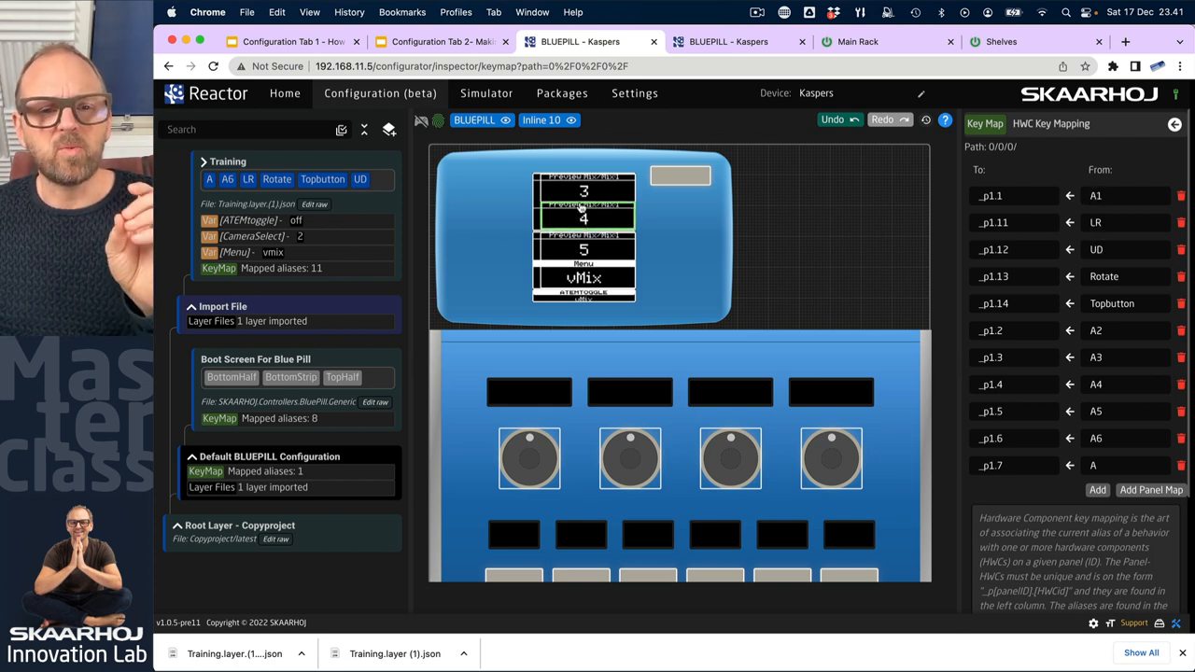
Show the Training layer's HWC key mapping with aliases such as A1, LR and Rotate.
{"action": "left_click", "coordinate": [582, 297]}
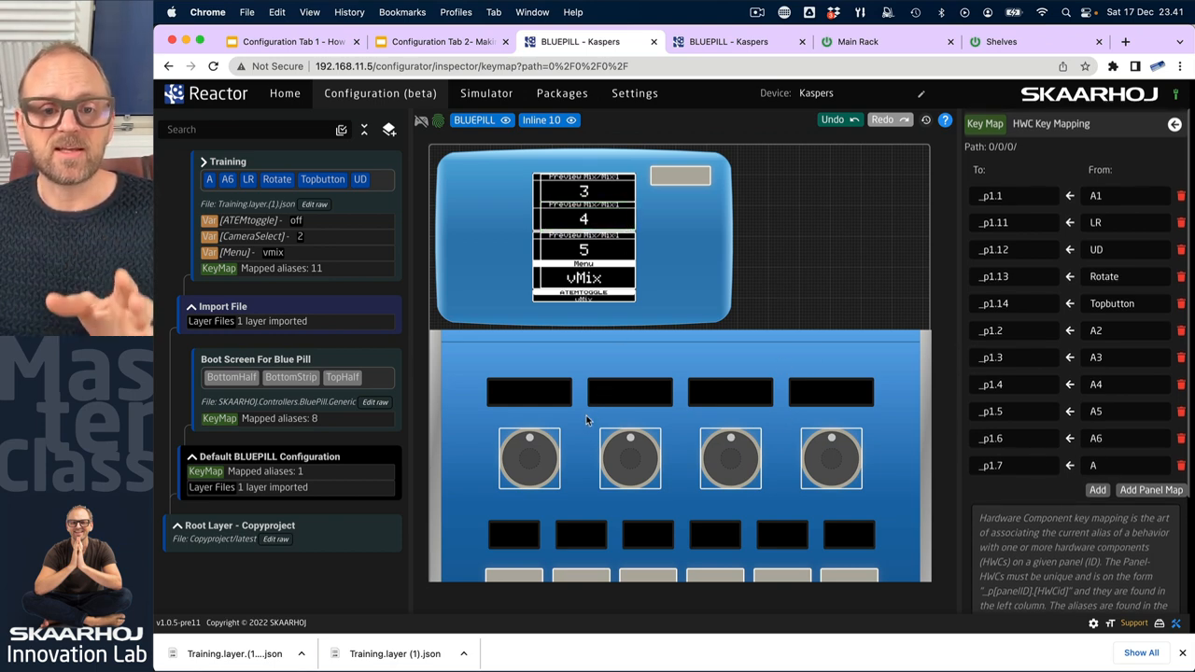
{"action": "mouse_move", "coordinate": [582, 422]}
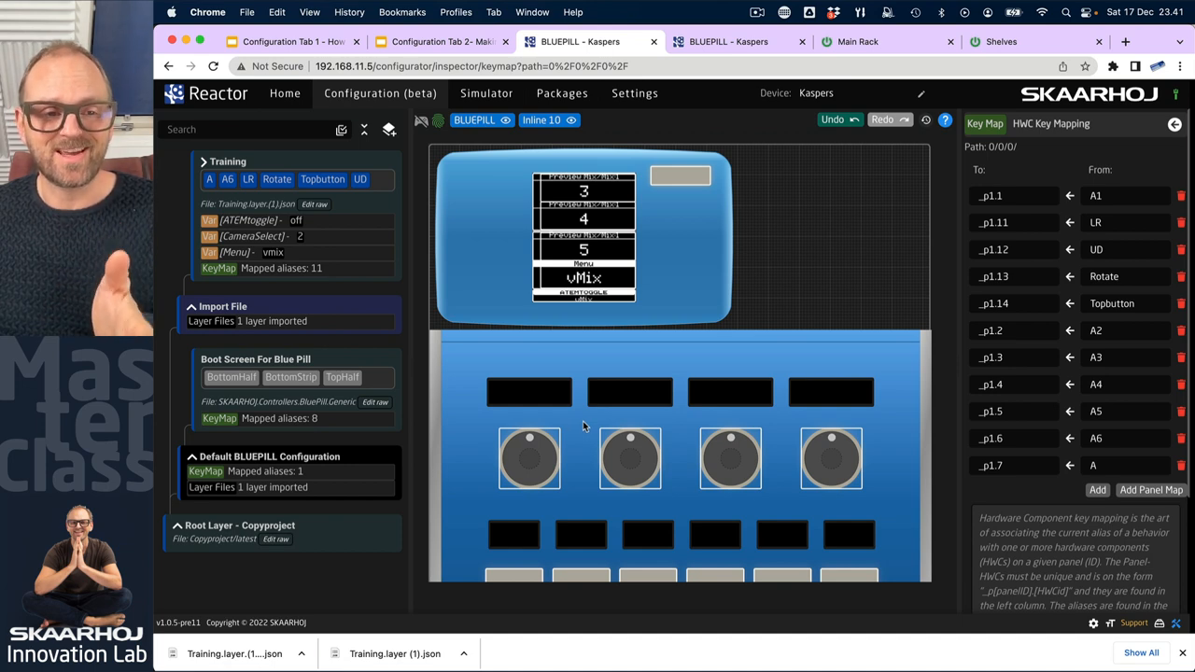
{"action": "mouse_move", "coordinate": [275, 306]}
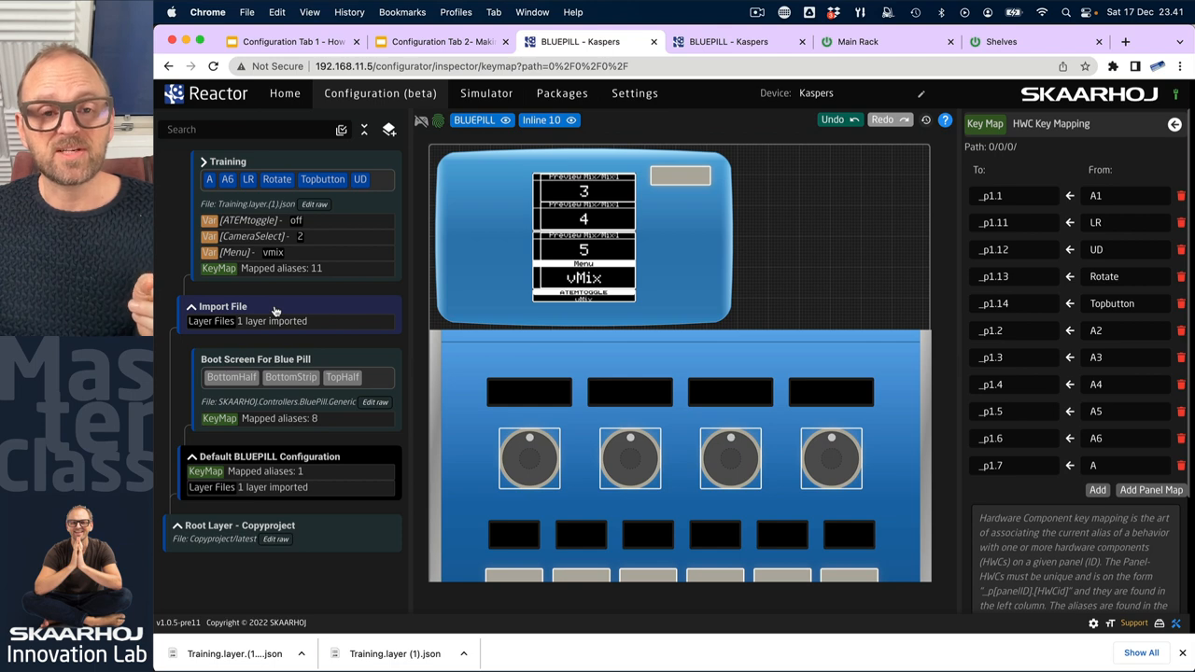
{"action": "mouse_move", "coordinate": [258, 308]}
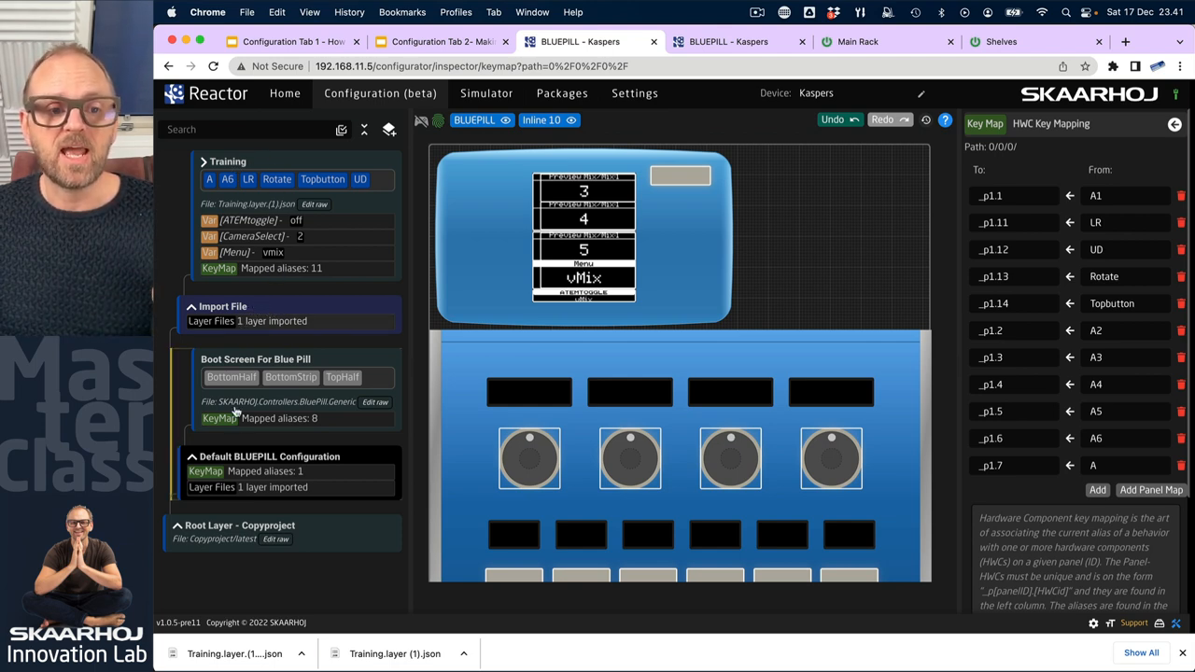
Select the Import File layer and scroll to its key map settings mapping _p1.* to _p2.*.
{"action": "left_click", "coordinate": [224, 307]}
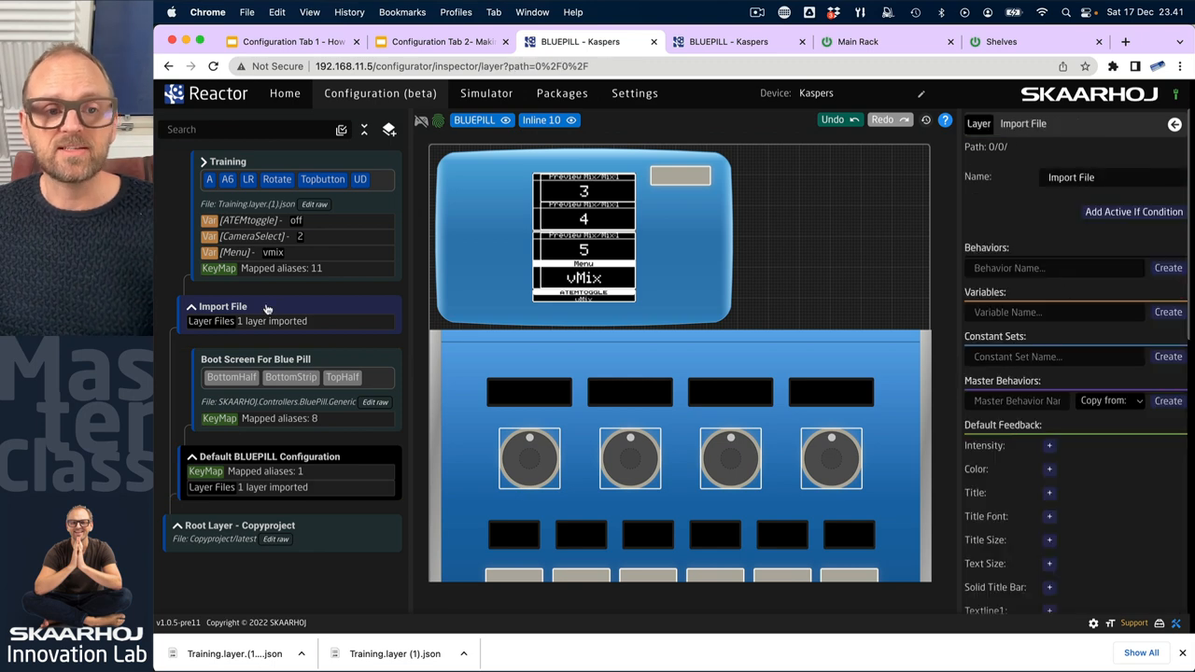
{"action": "scroll", "scroll_direction": "down", "scroll_amount": 3}
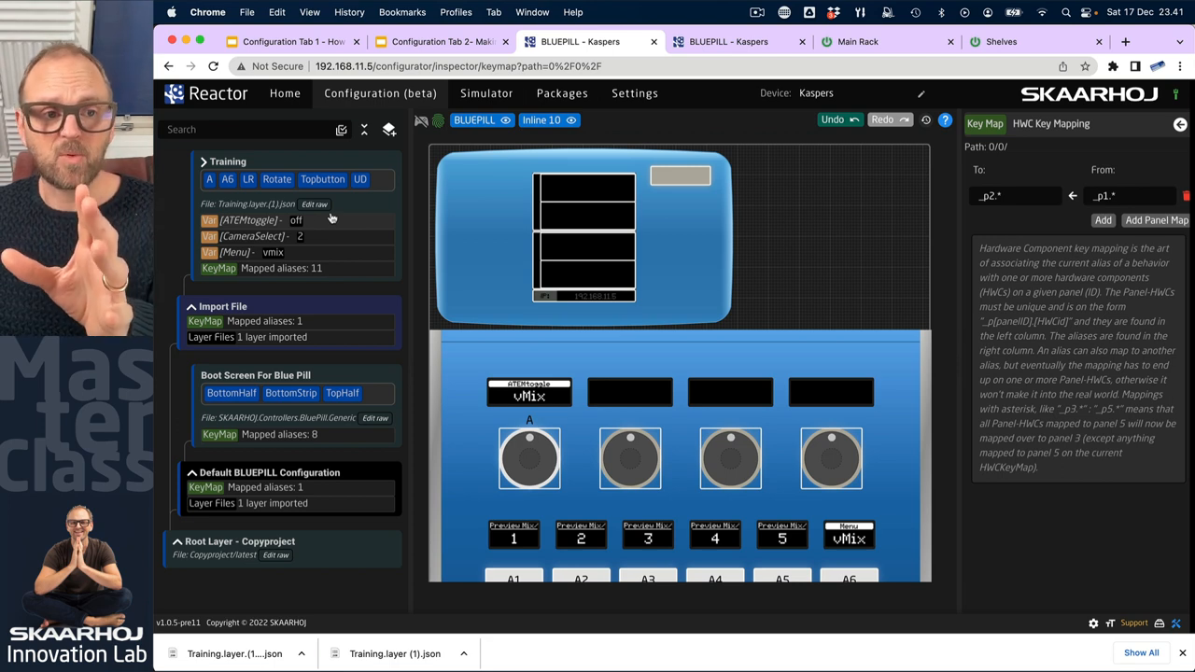
{"action": "mouse_move", "coordinate": [695, 314]}
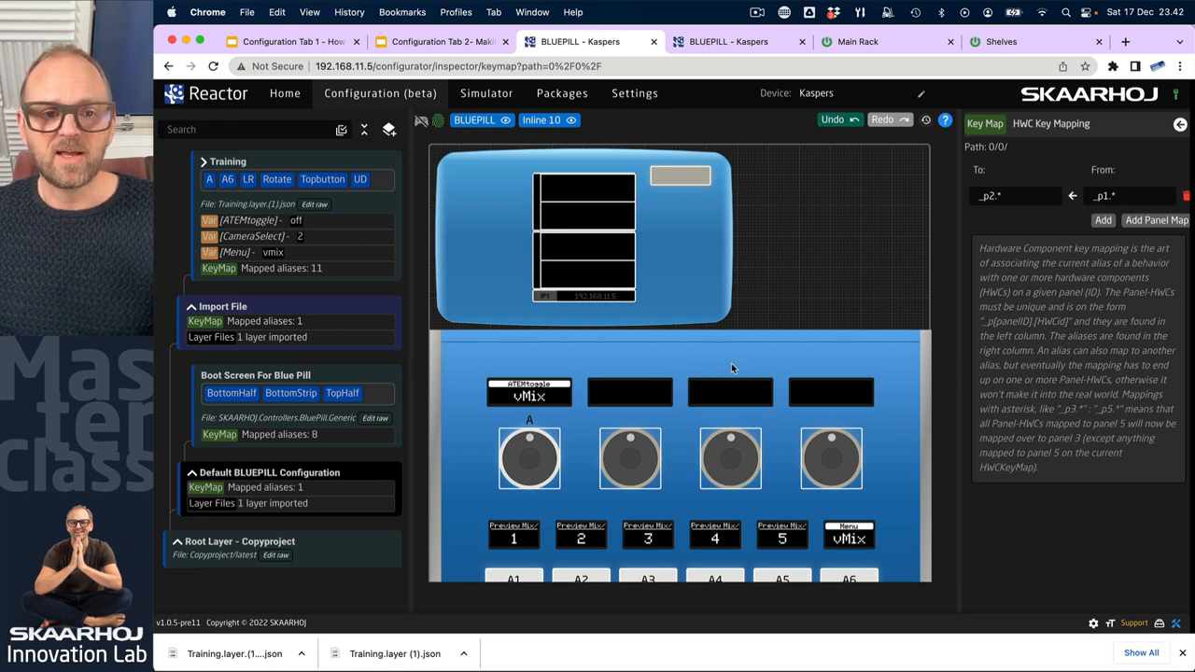
Scroll to the simulated Inline 10 and activate the third video source button.
{"action": "scroll", "scroll_direction": "down", "scroll_amount": 3}
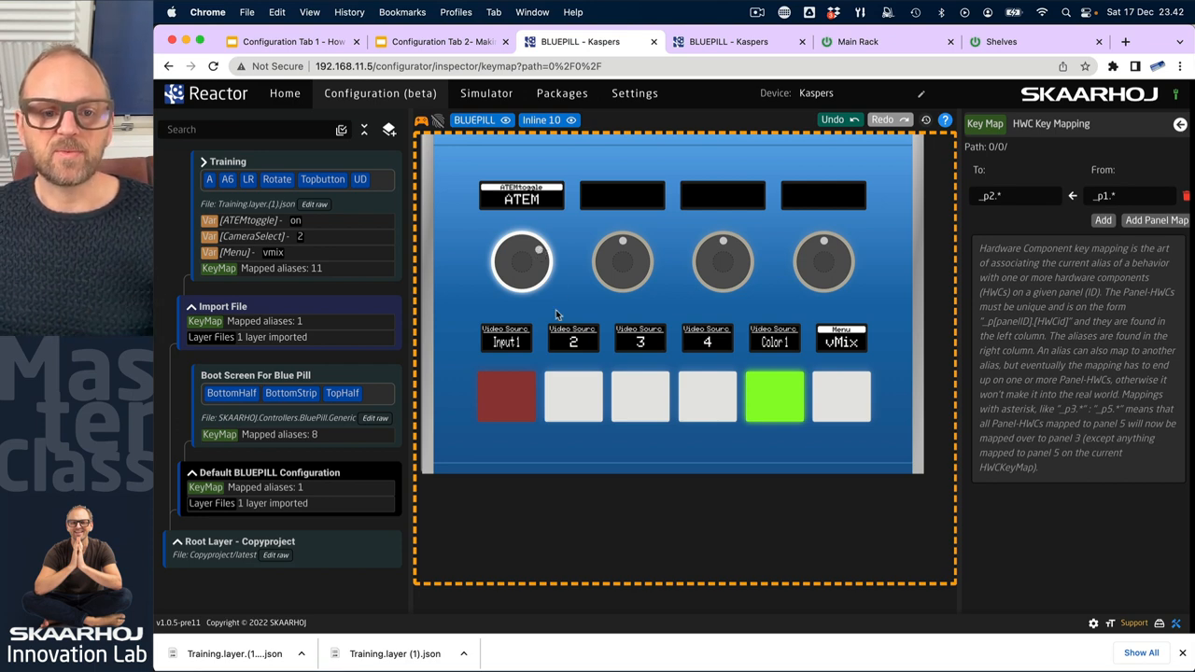
{"action": "left_click", "coordinate": [639, 396]}
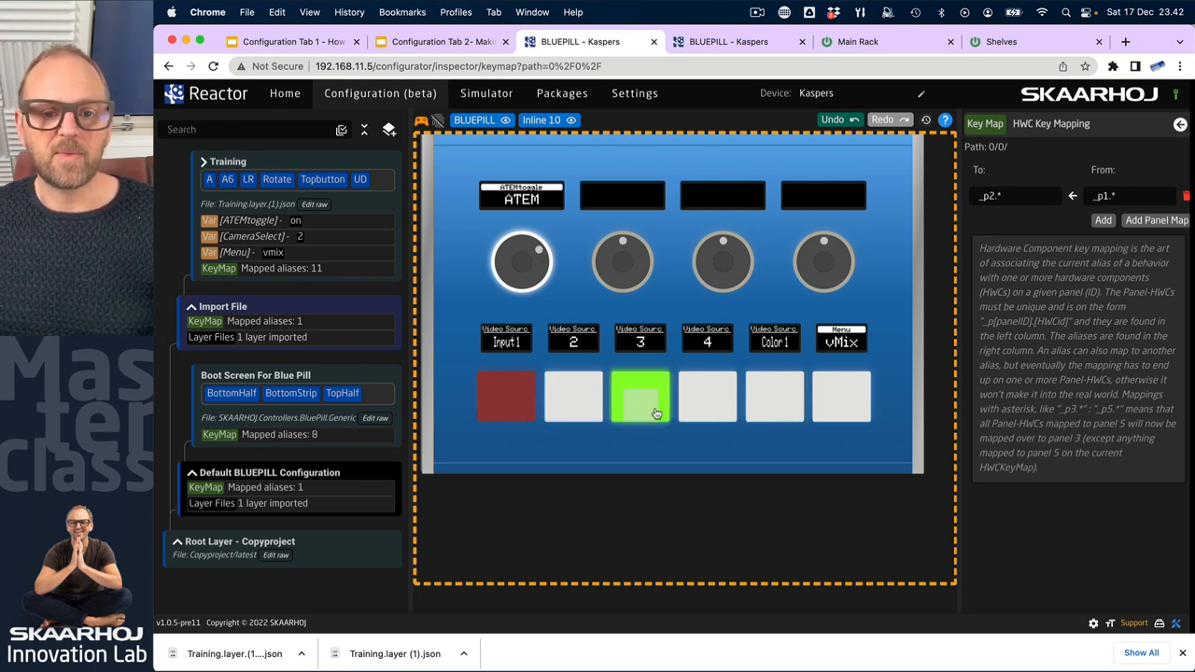